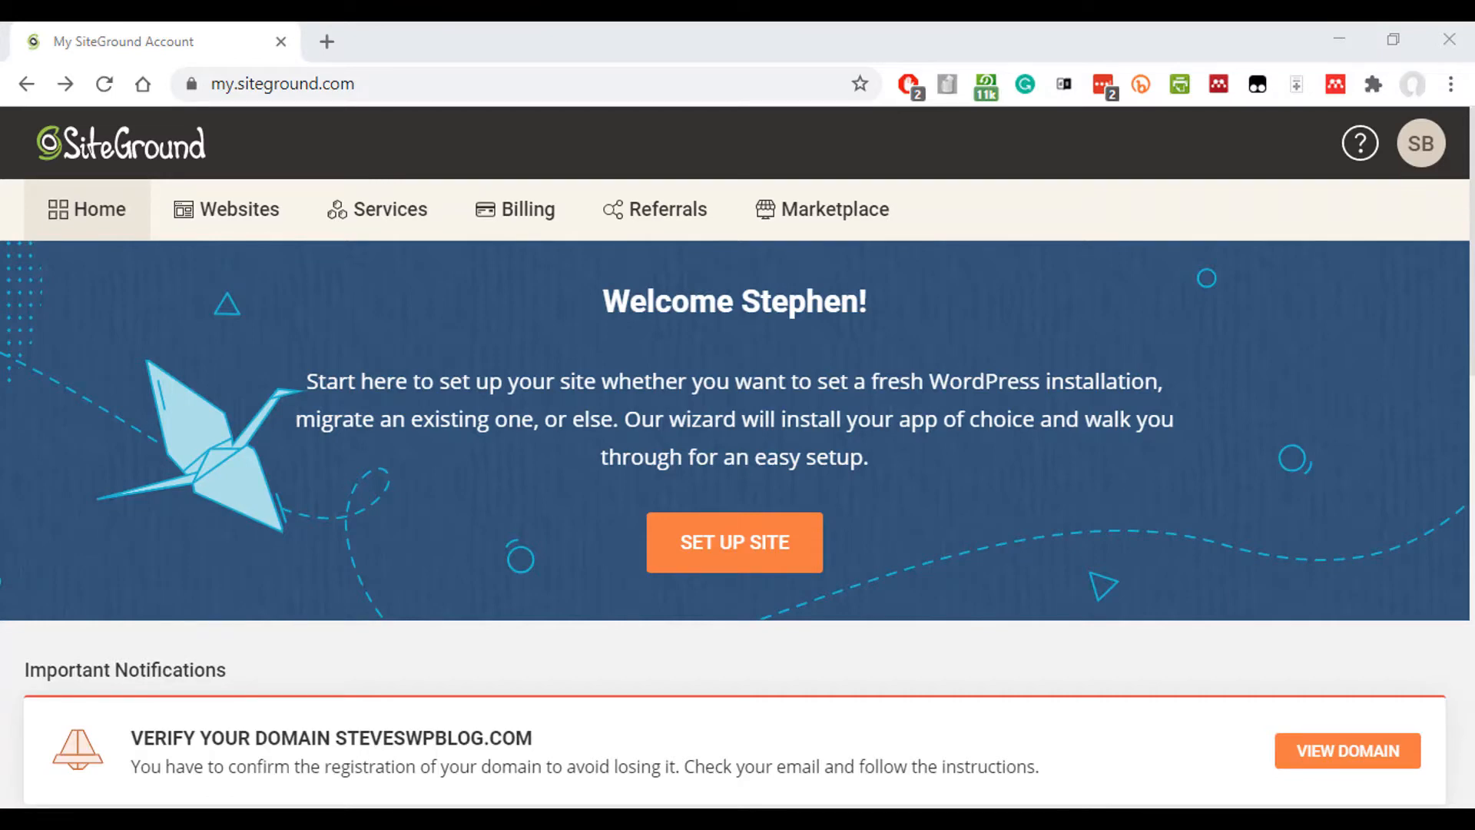
{"action": "mouse_move", "coordinate": [586, 468]}
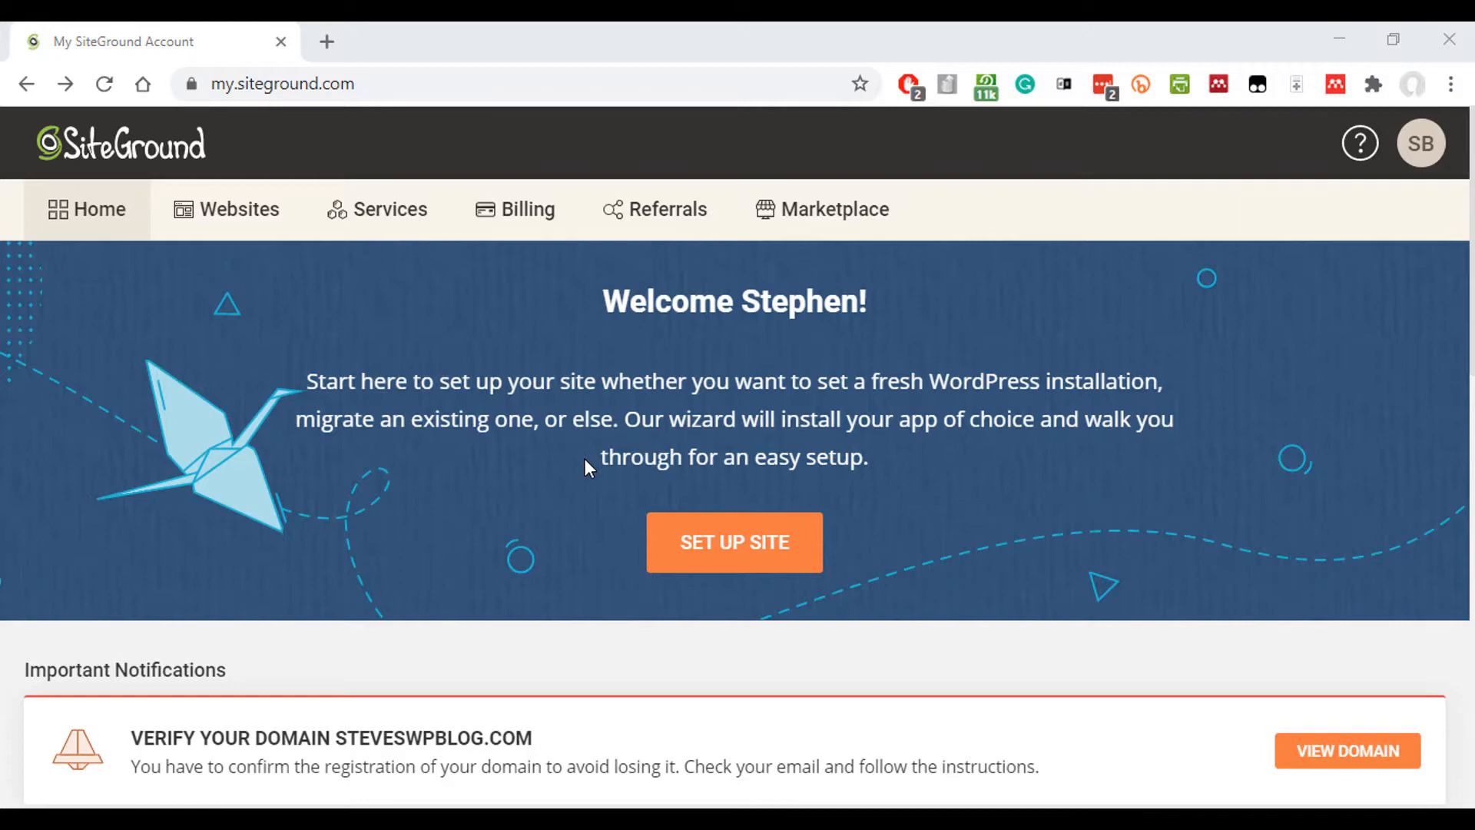
{"action": "mouse_move", "coordinate": [575, 460]}
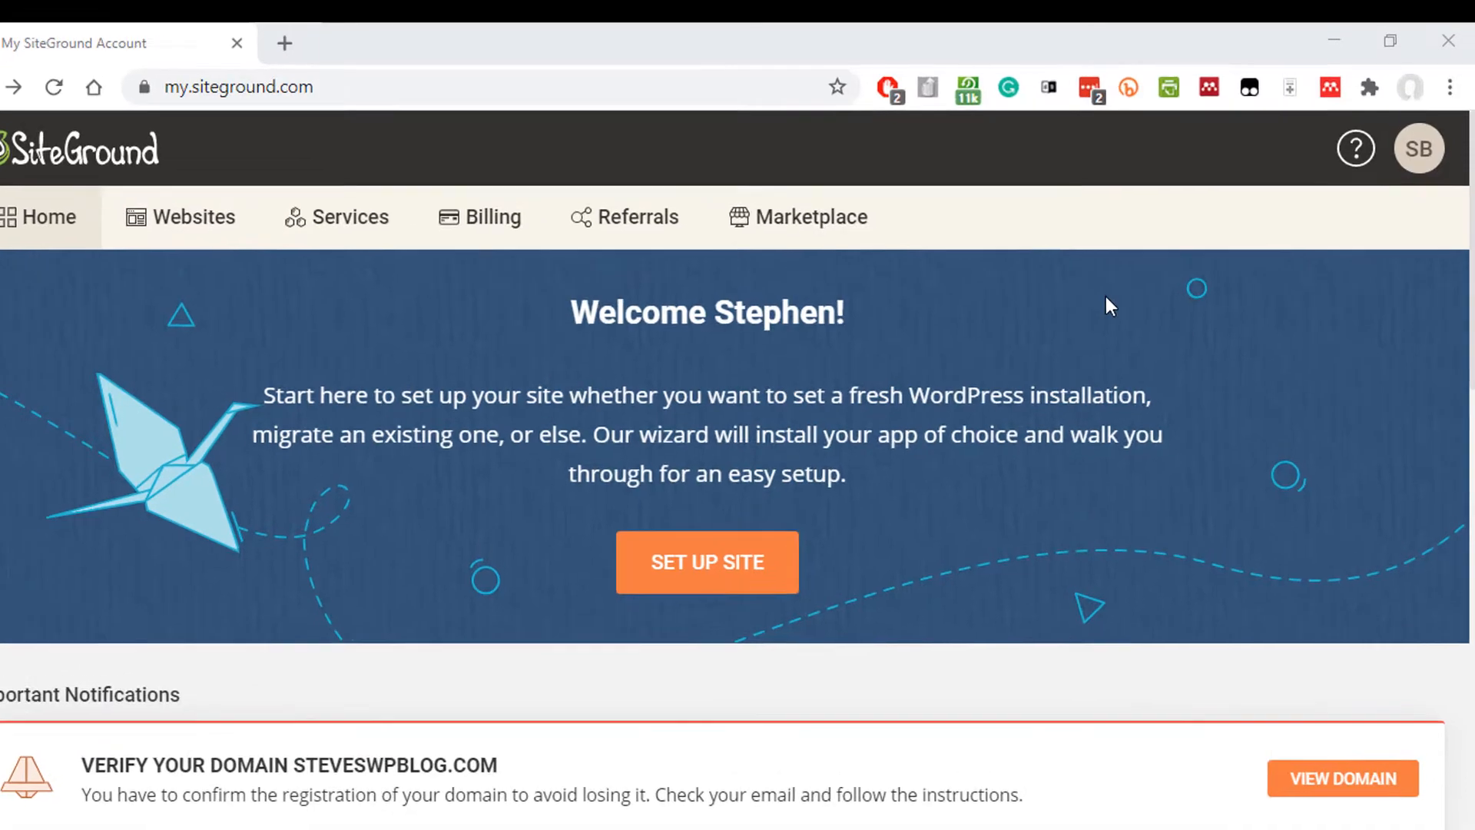
Open the Help Center from the help icon and scroll through its tutorials.
{"action": "left_click", "coordinate": [1356, 148]}
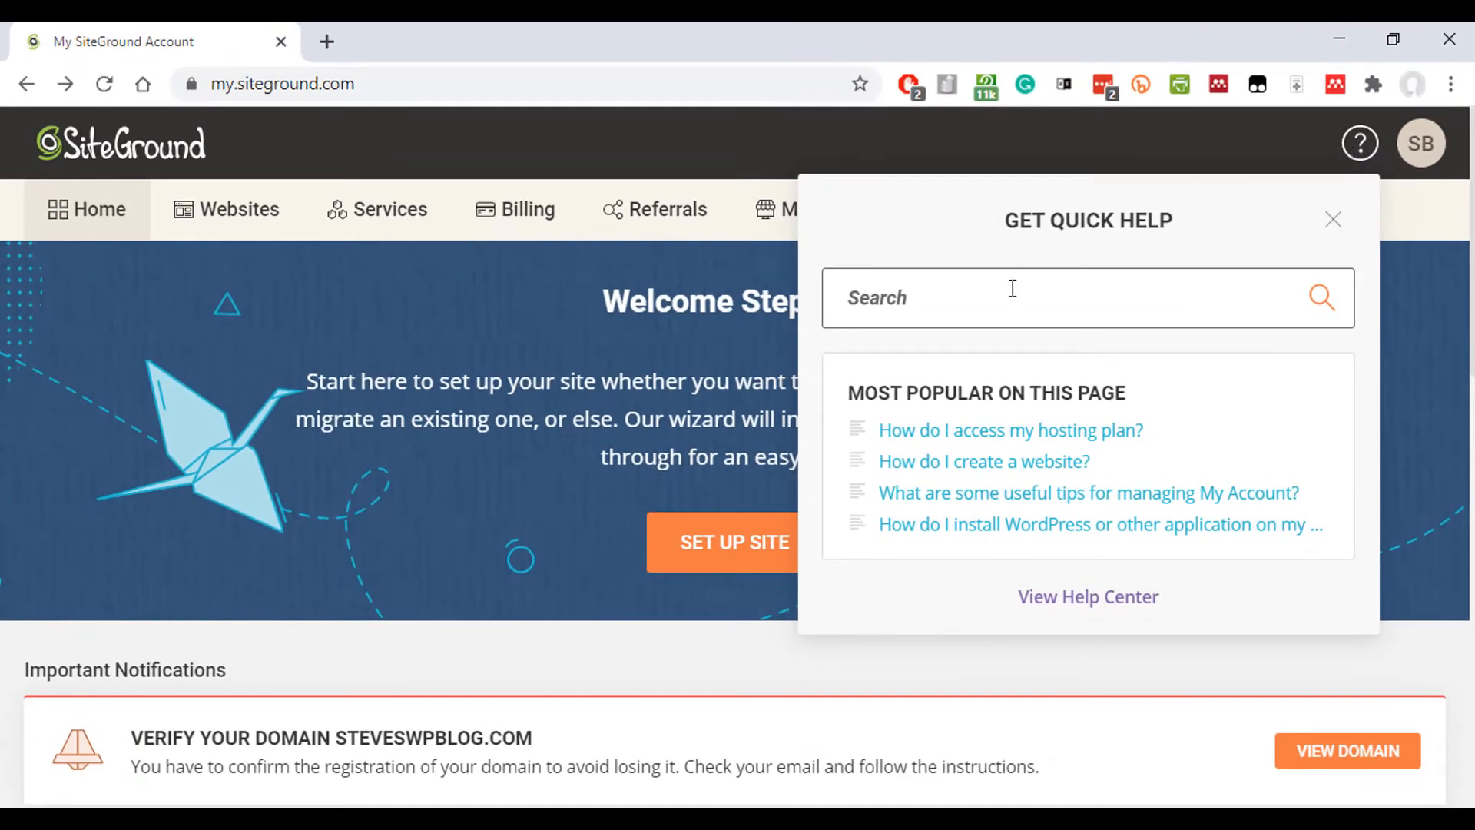
{"action": "mouse_move", "coordinate": [1054, 307]}
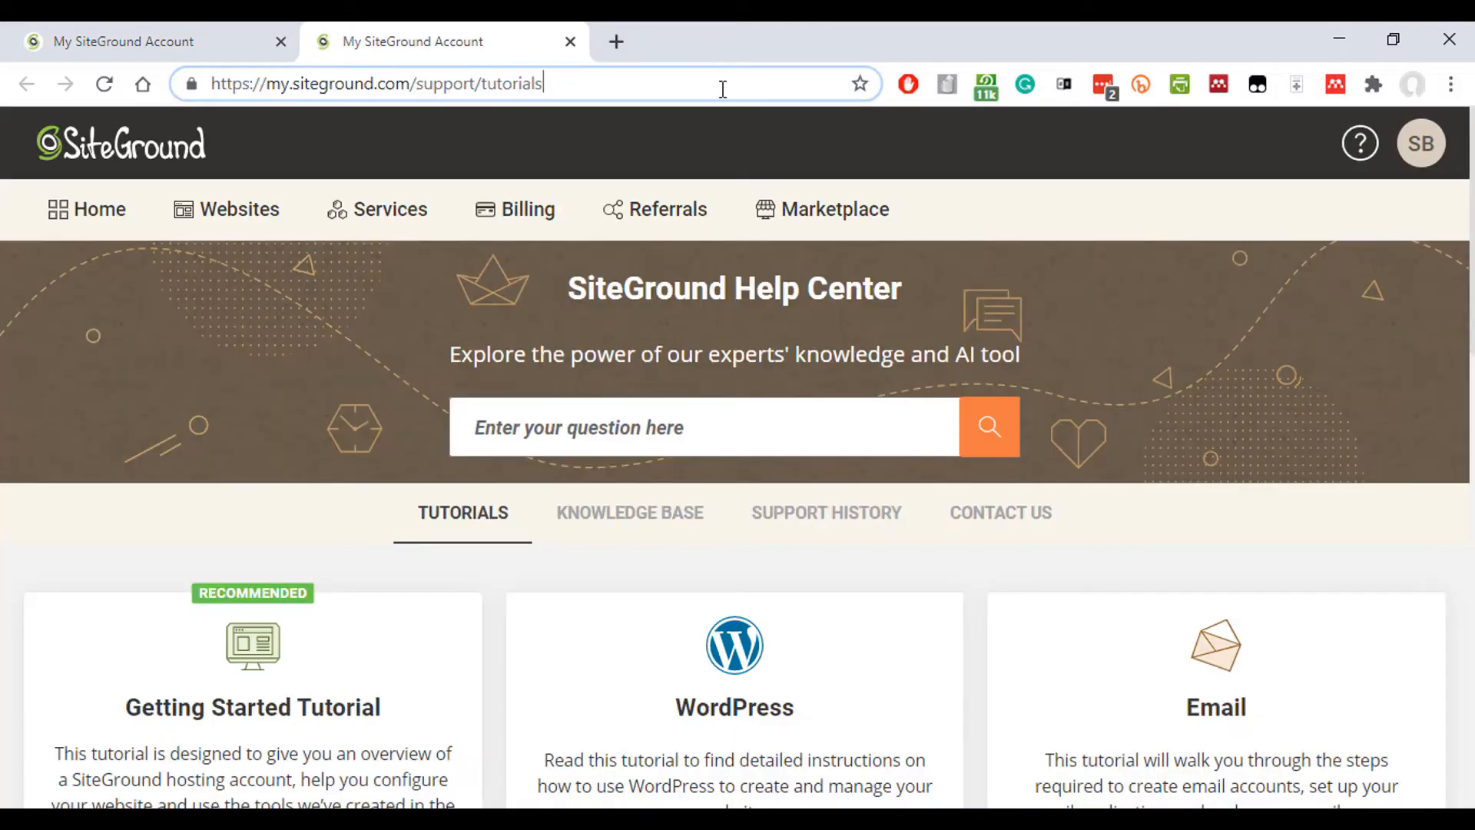
{"action": "mouse_move", "coordinate": [779, 157]}
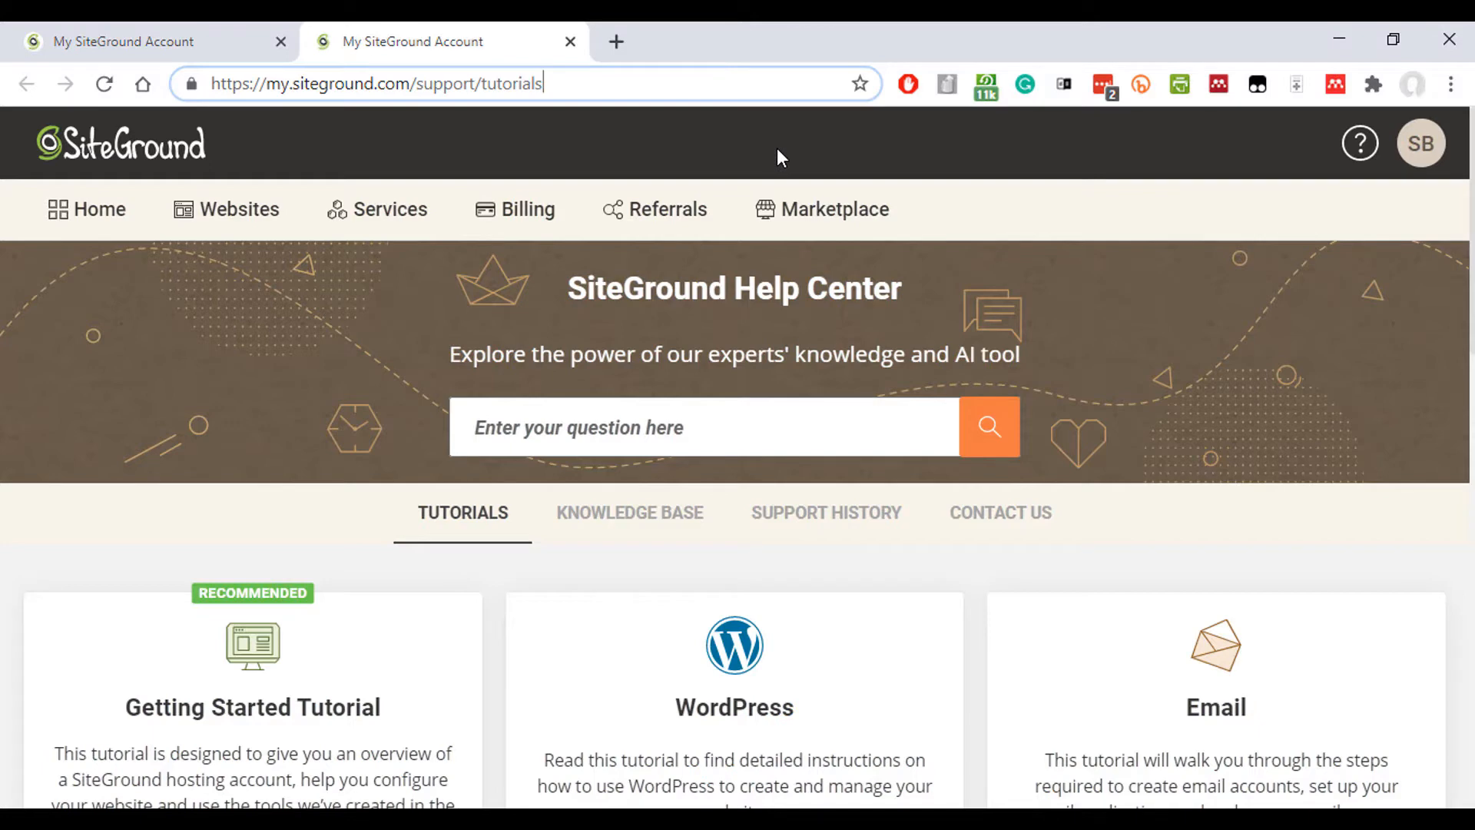
{"action": "scroll", "scroll_direction": "down", "scroll_amount": 3}
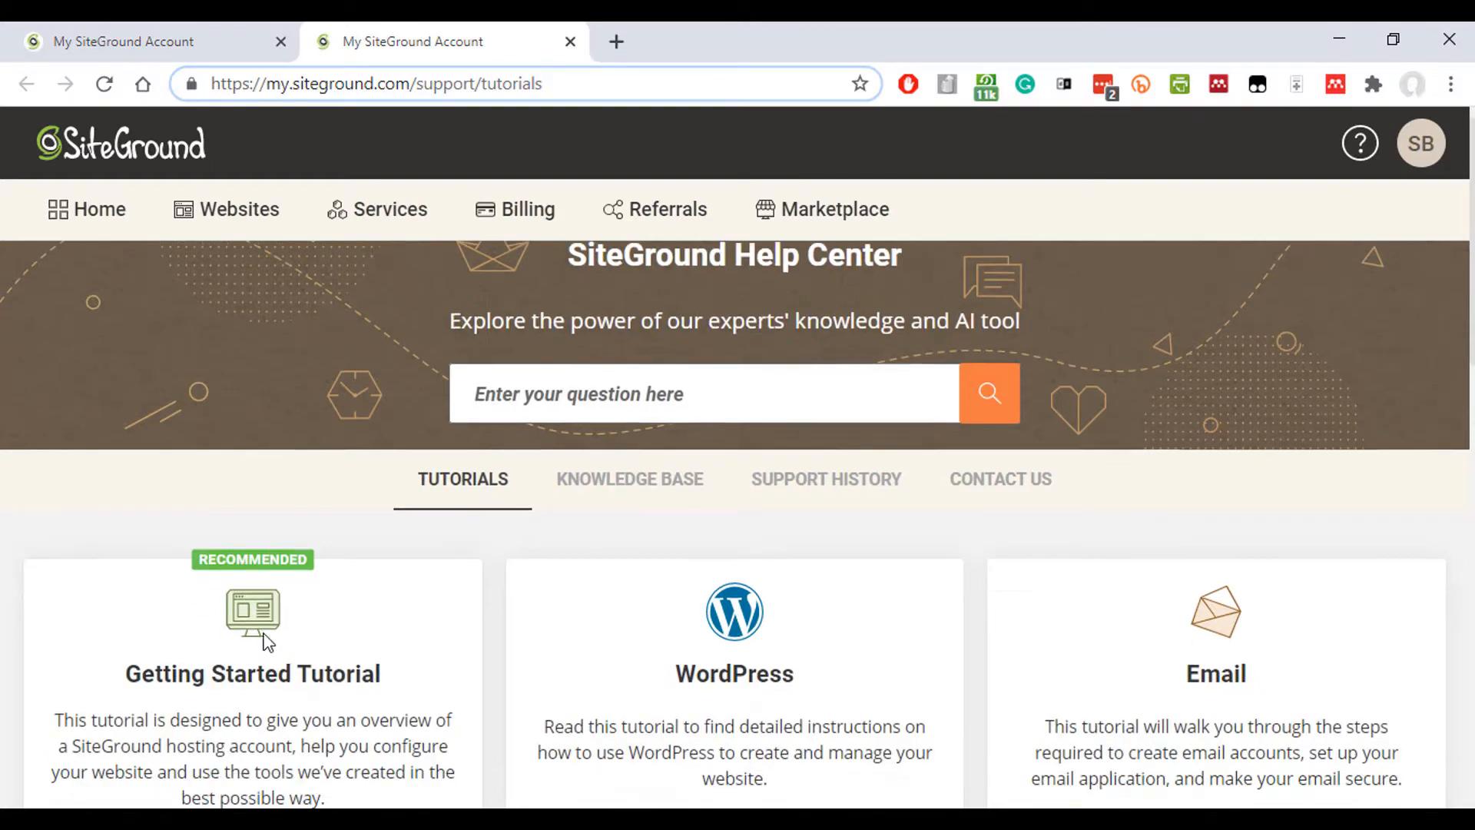
{"action": "scroll", "scroll_direction": "down", "scroll_amount": 3}
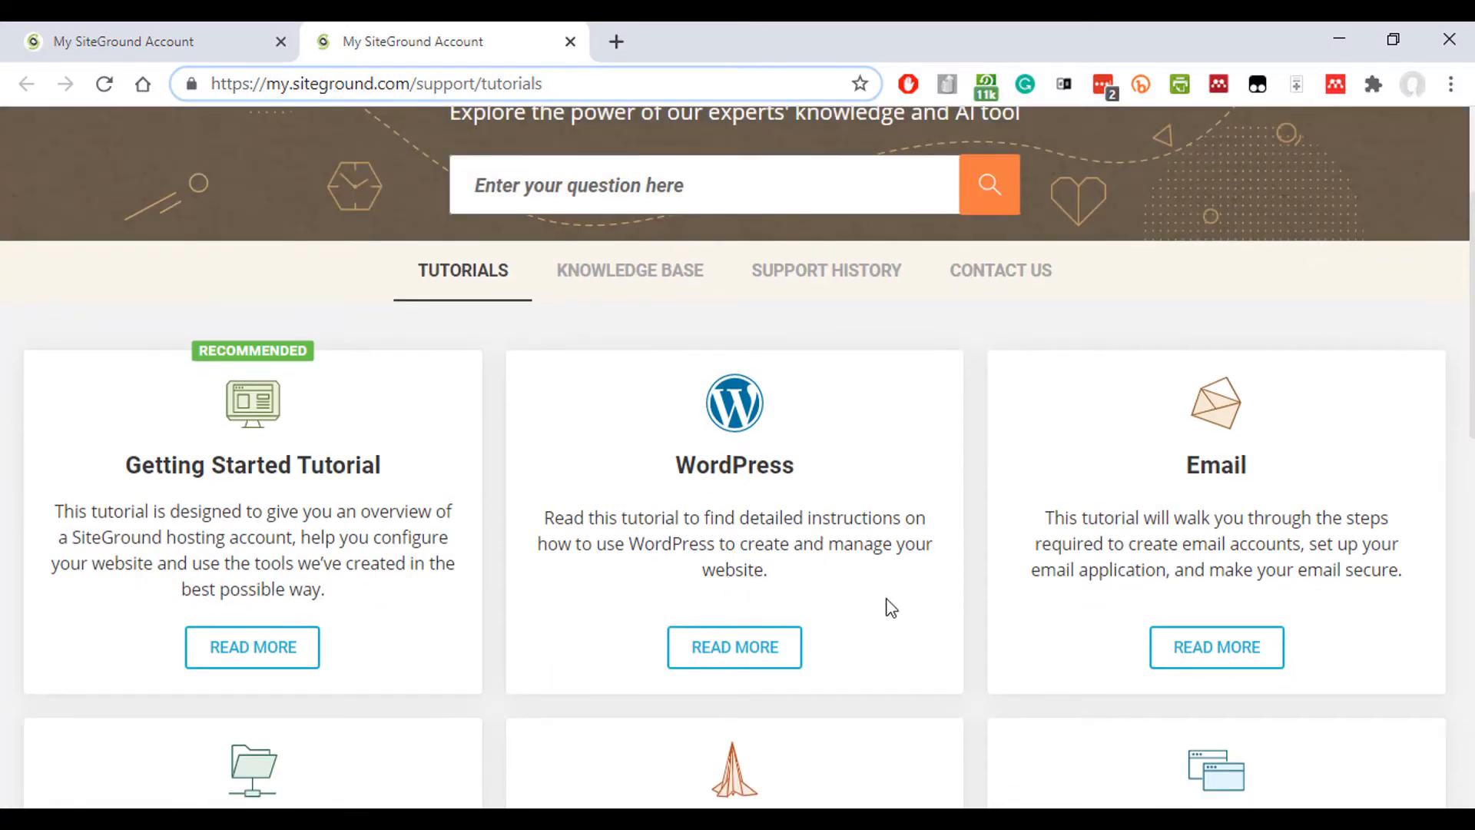
{"action": "mouse_move", "coordinate": [734, 571]}
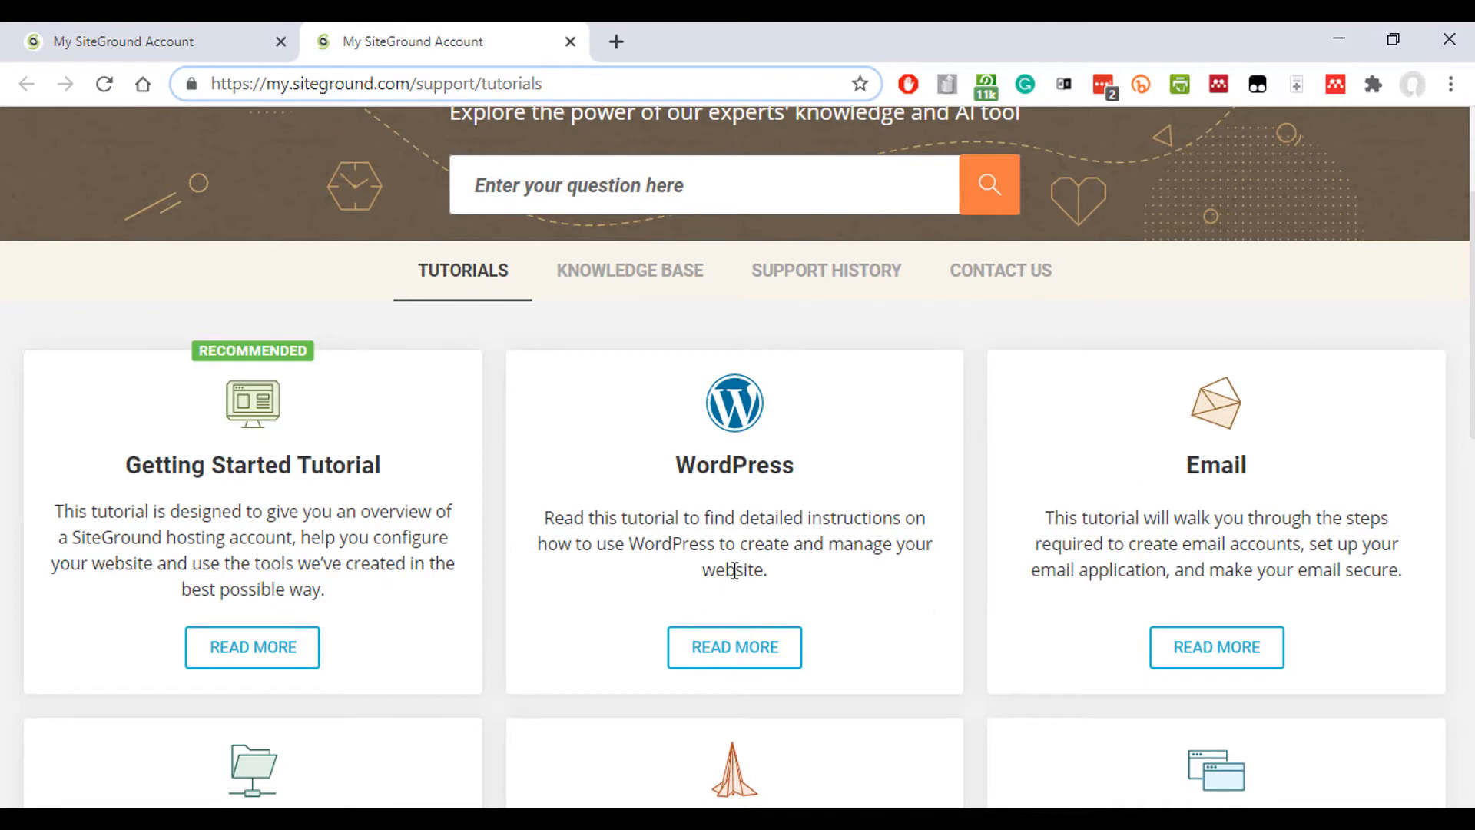
{"action": "mouse_move", "coordinate": [1000, 270]}
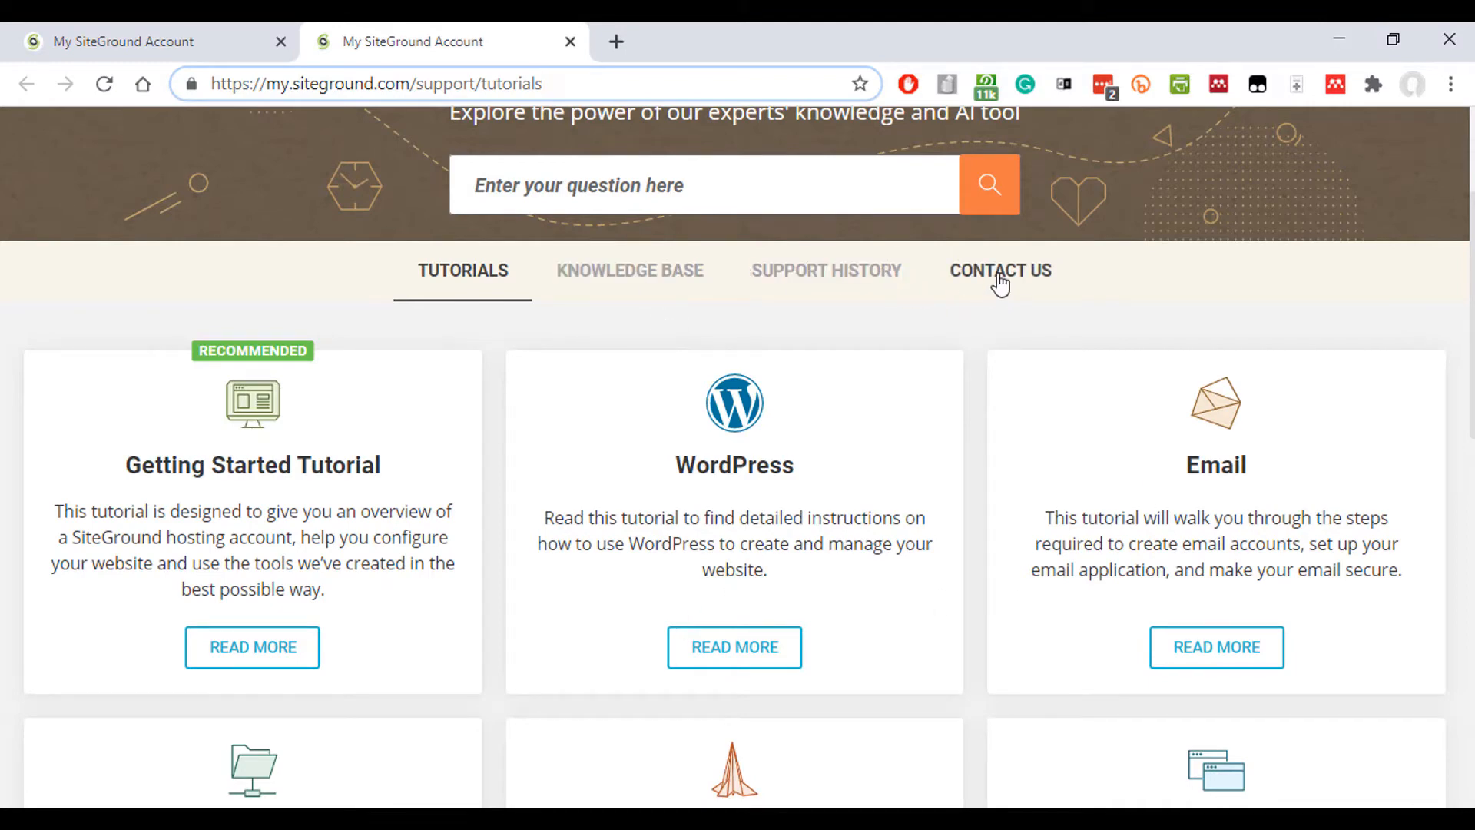
On Contact Us, choose Technical Assistance and the Report Site Down topic.
{"action": "left_click", "coordinate": [1001, 270]}
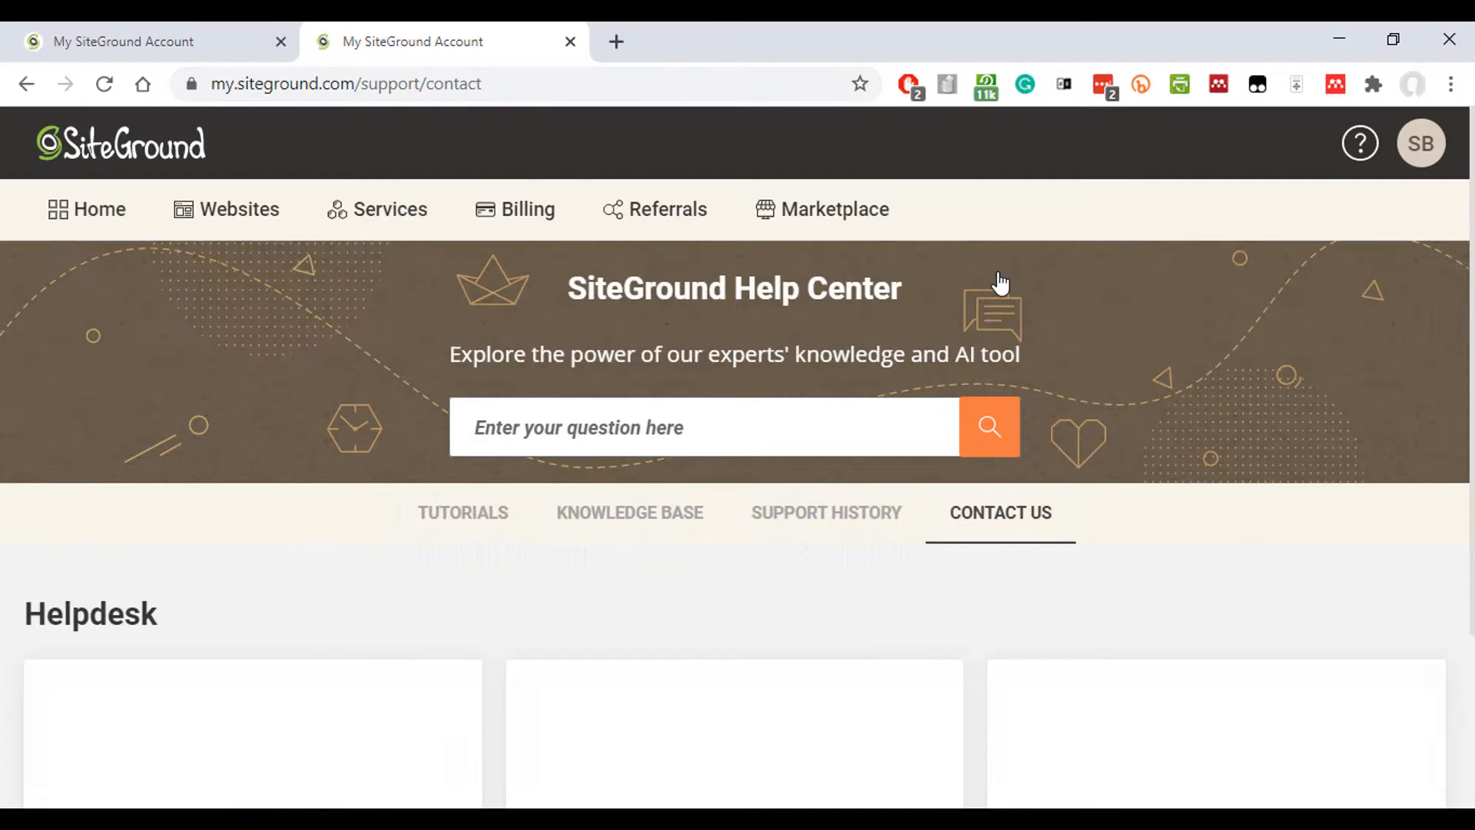
{"action": "scroll", "scroll_direction": "down", "scroll_amount": 3}
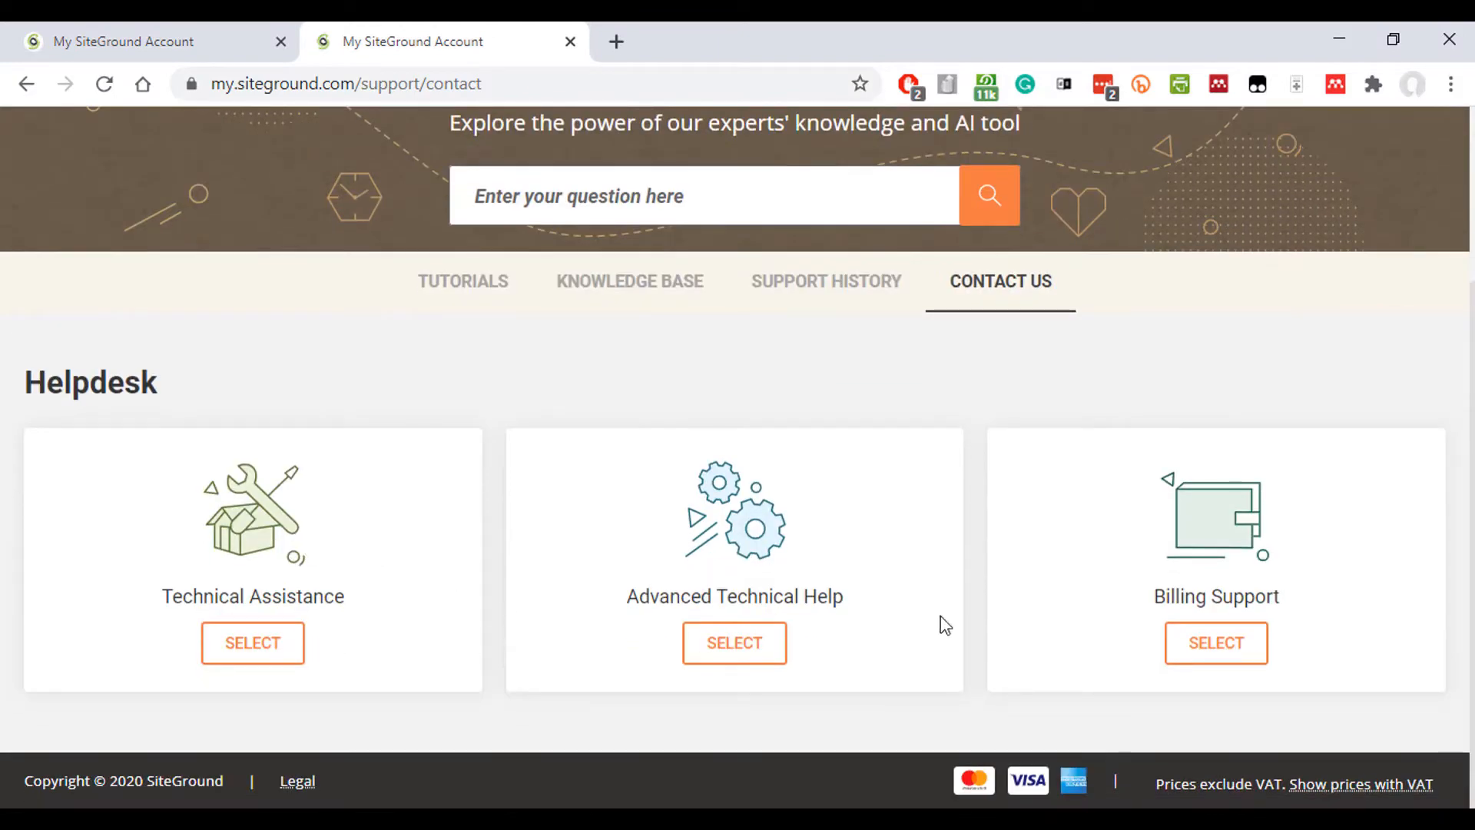
{"action": "mouse_move", "coordinate": [252, 643]}
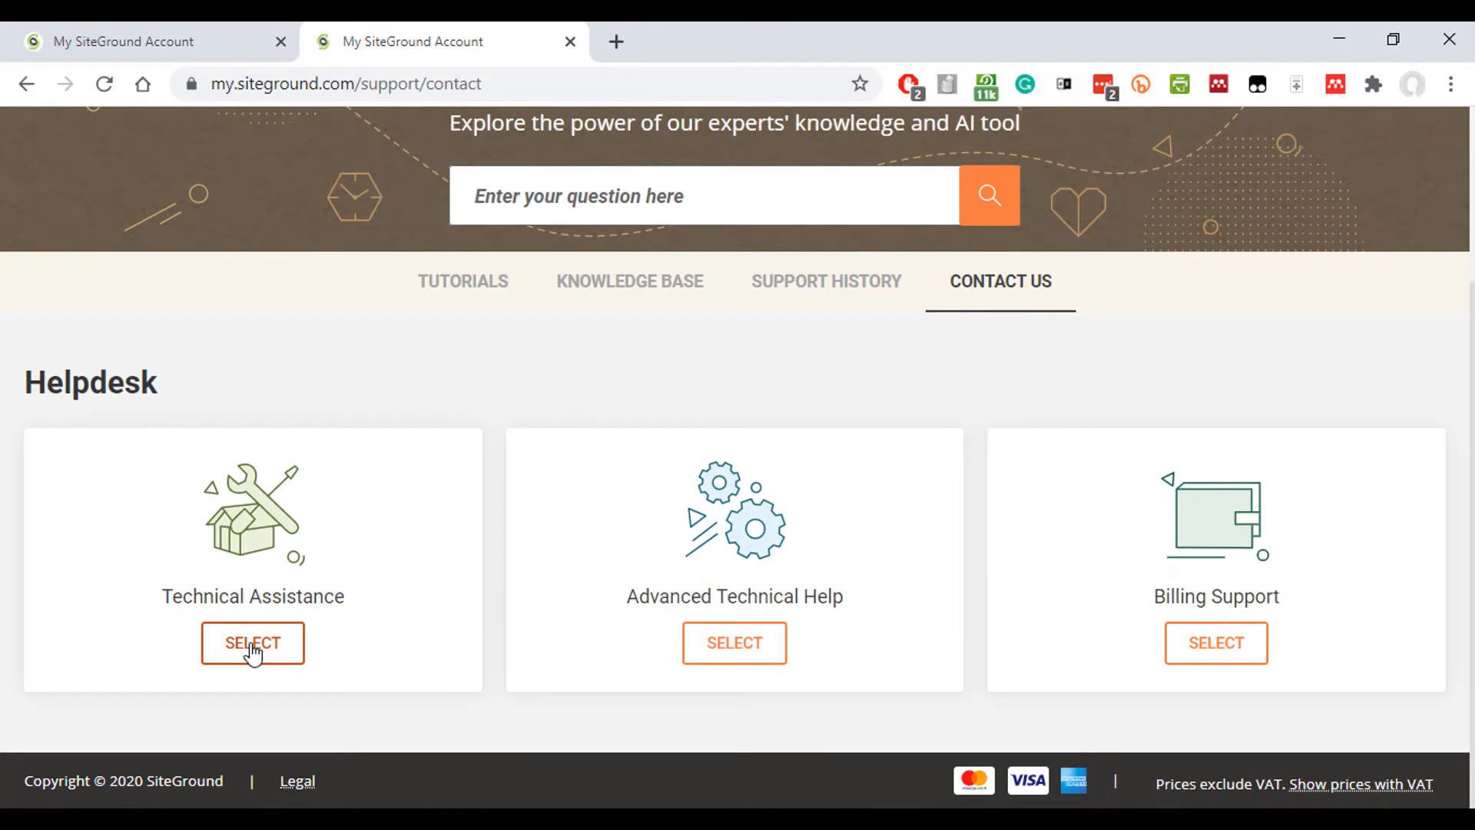
{"action": "left_click", "coordinate": [252, 643]}
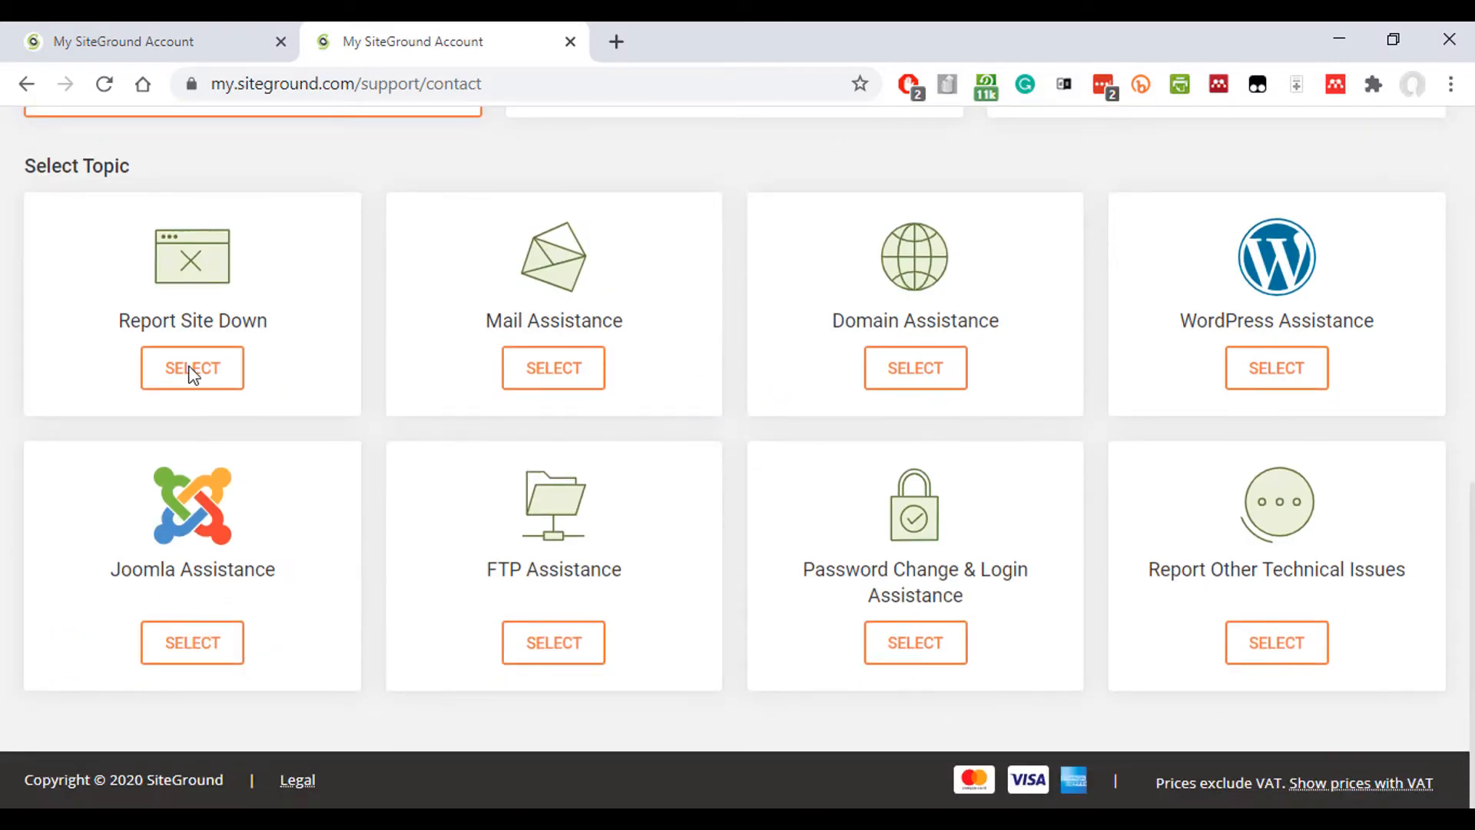
{"action": "left_click", "coordinate": [192, 367]}
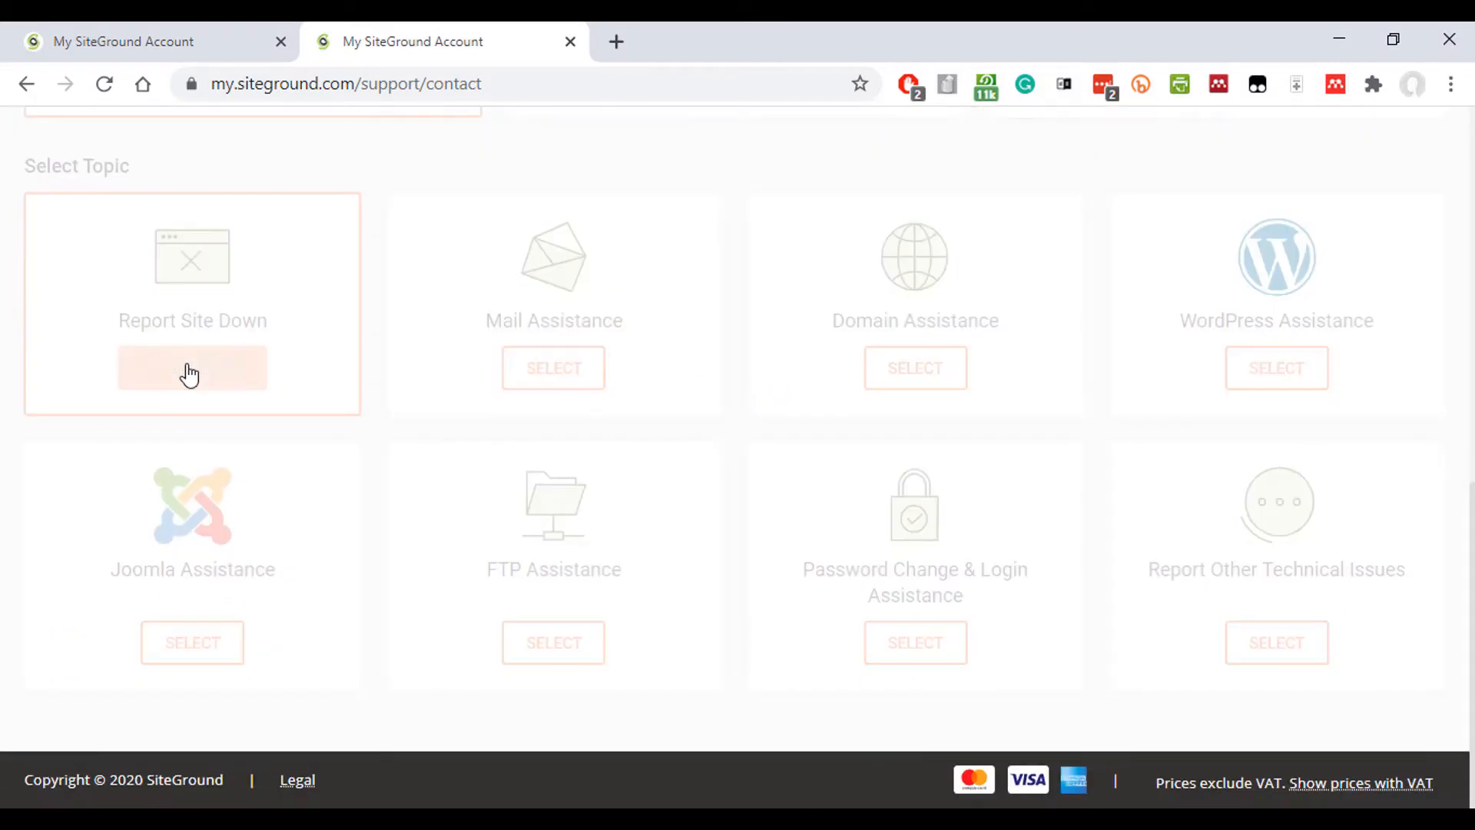
{"action": "left_click", "coordinate": [192, 368]}
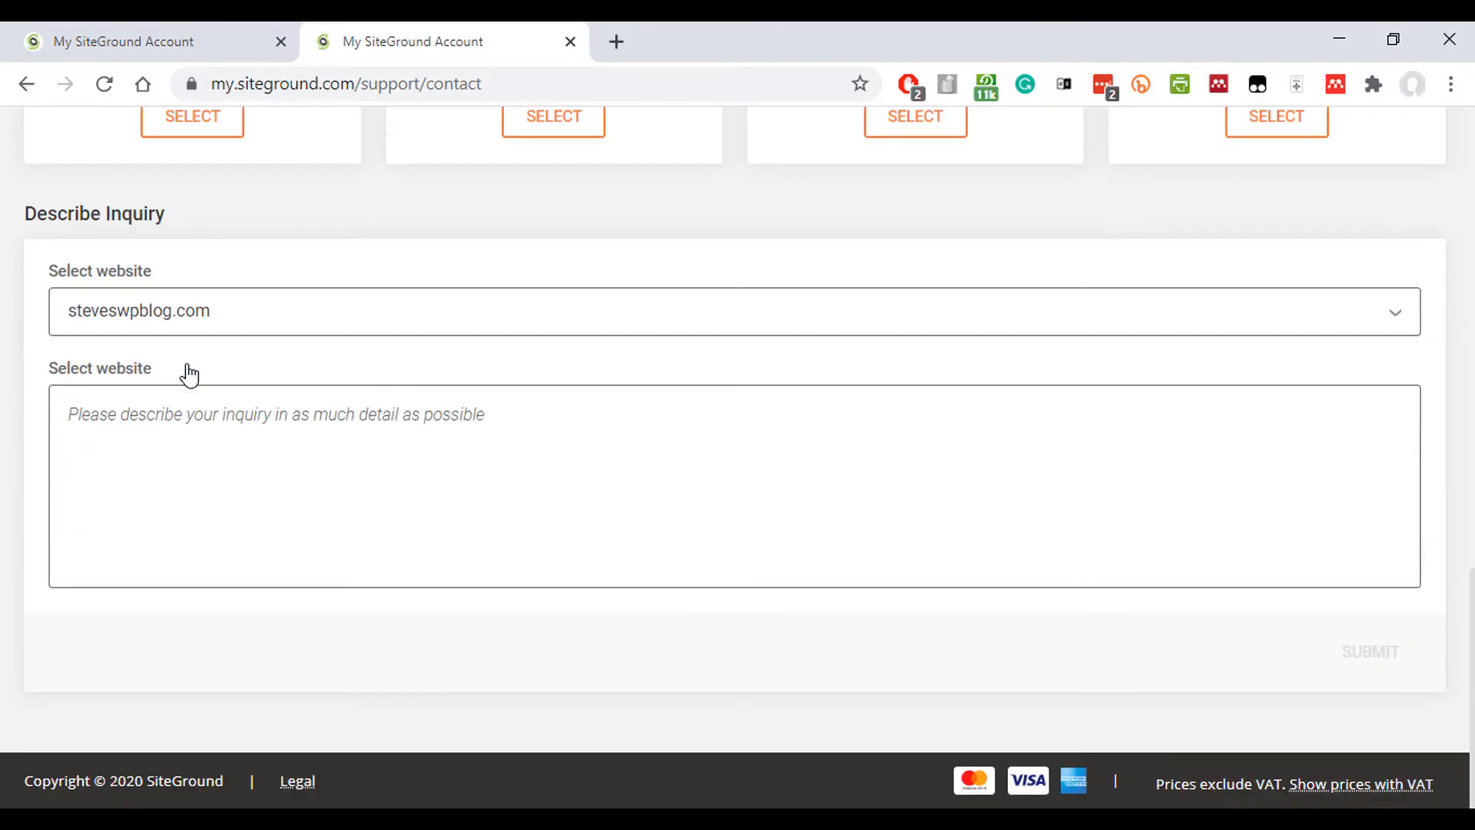
{"action": "scroll", "scroll_direction": "up", "scroll_amount": 3}
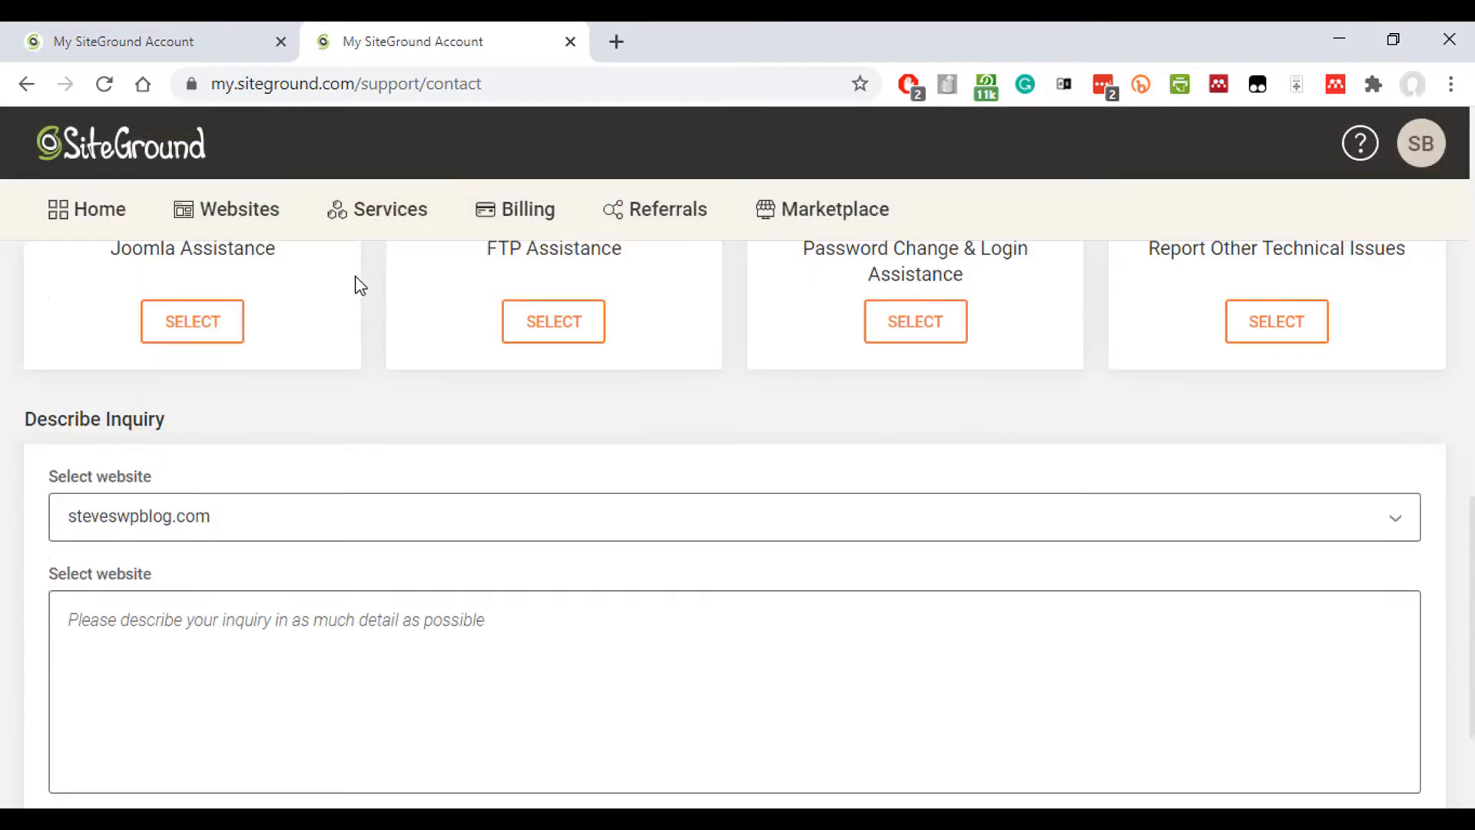
{"action": "scroll", "scroll_direction": "up", "scroll_amount": 3}
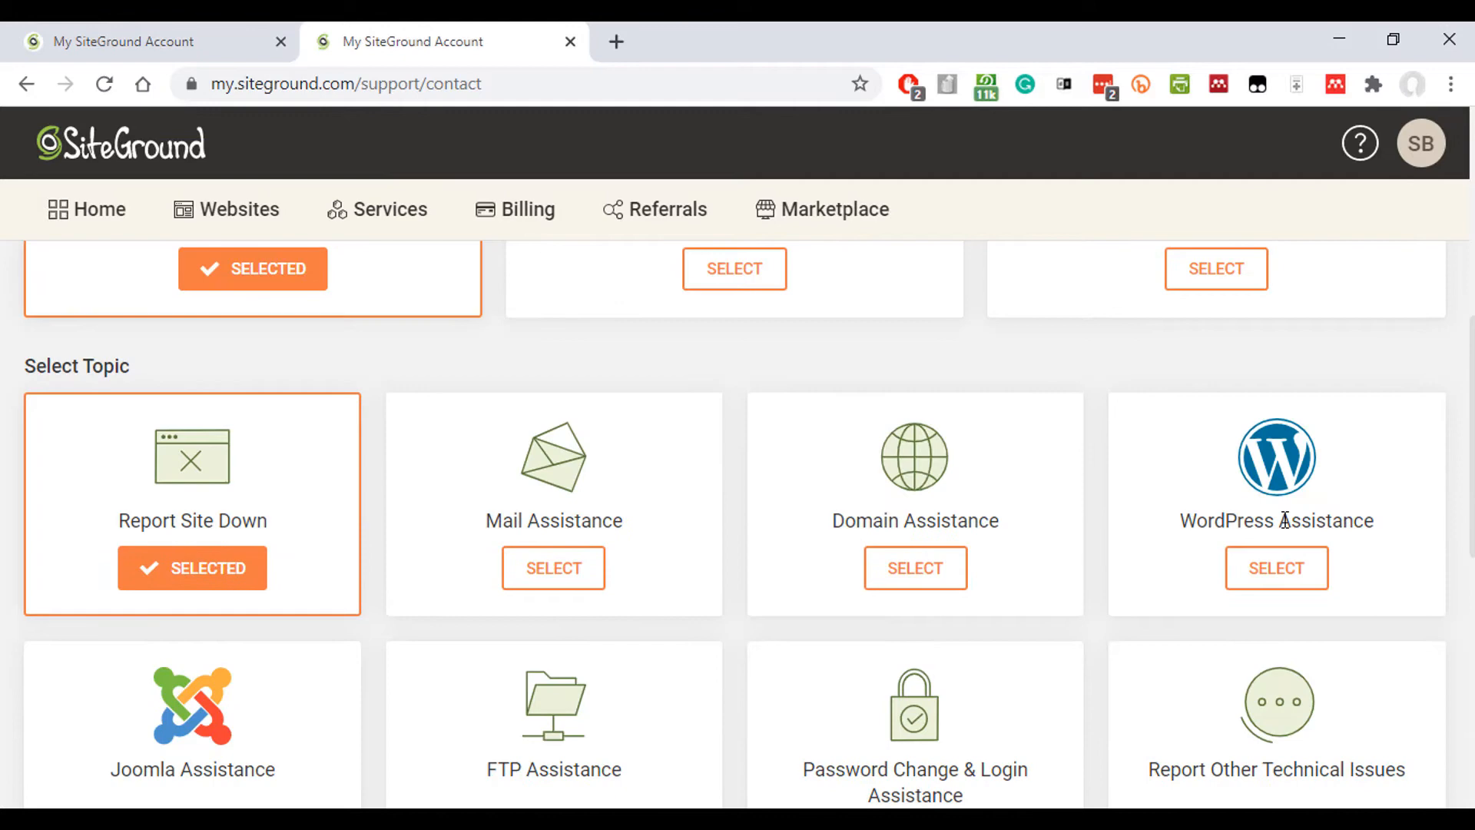
{"action": "scroll", "scroll_direction": "down", "scroll_amount": 3}
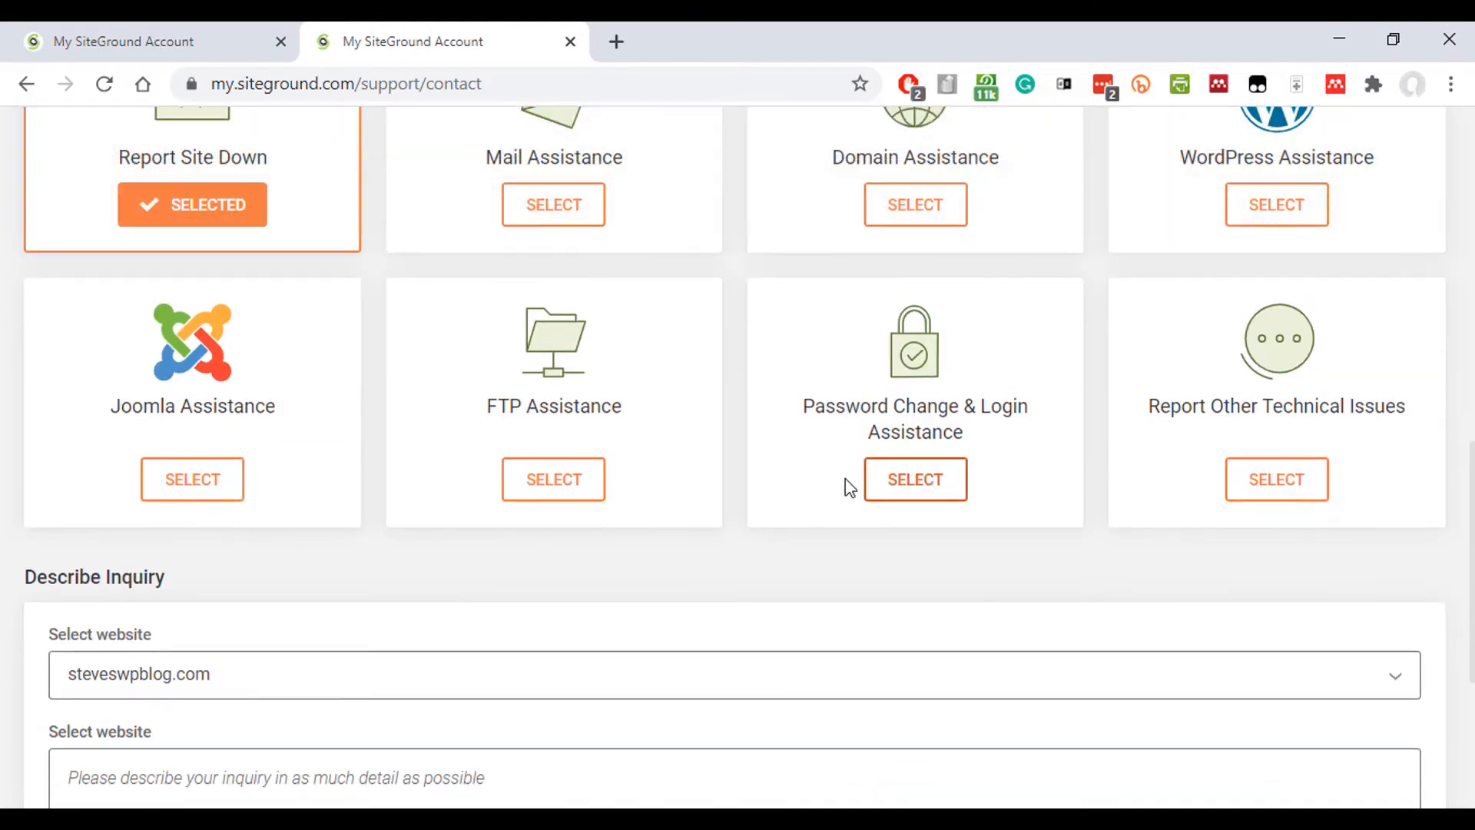
Select steveswpblog.com and submit 'My website is down.', which is rejected as too short.
{"action": "left_click", "coordinate": [724, 674]}
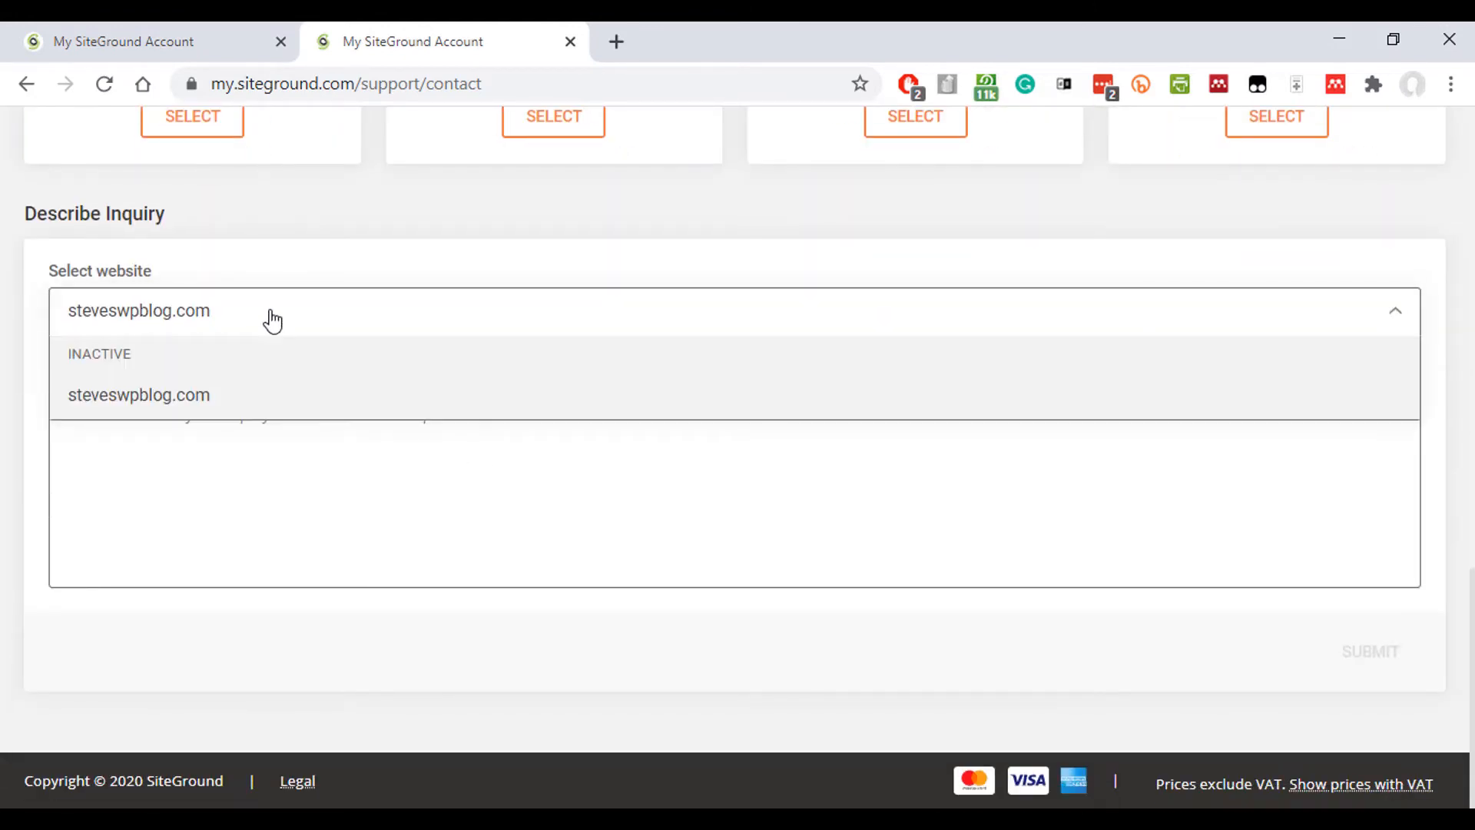
{"action": "left_click", "coordinate": [139, 394]}
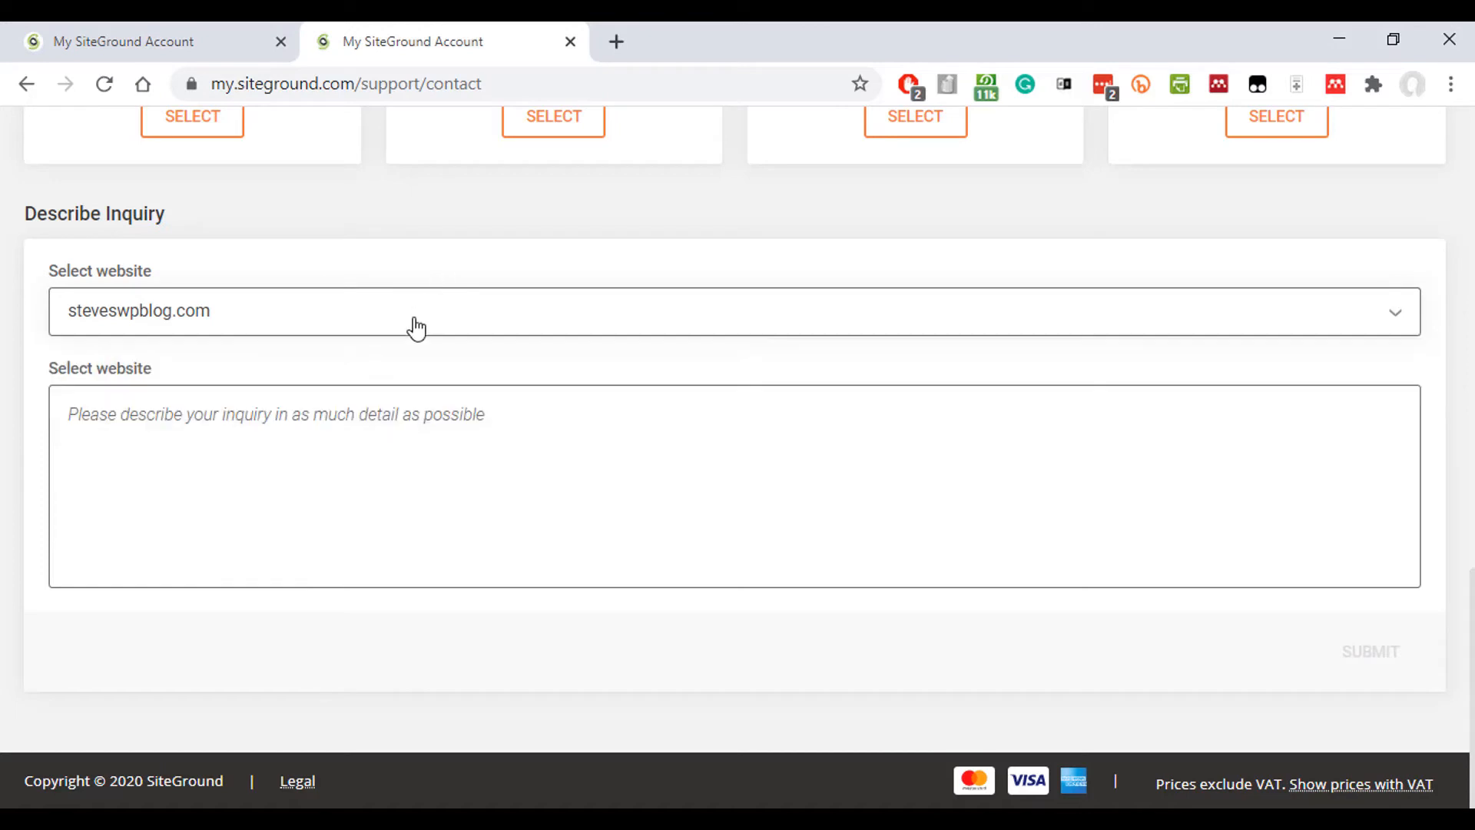
{"action": "mouse_move", "coordinate": [267, 440]}
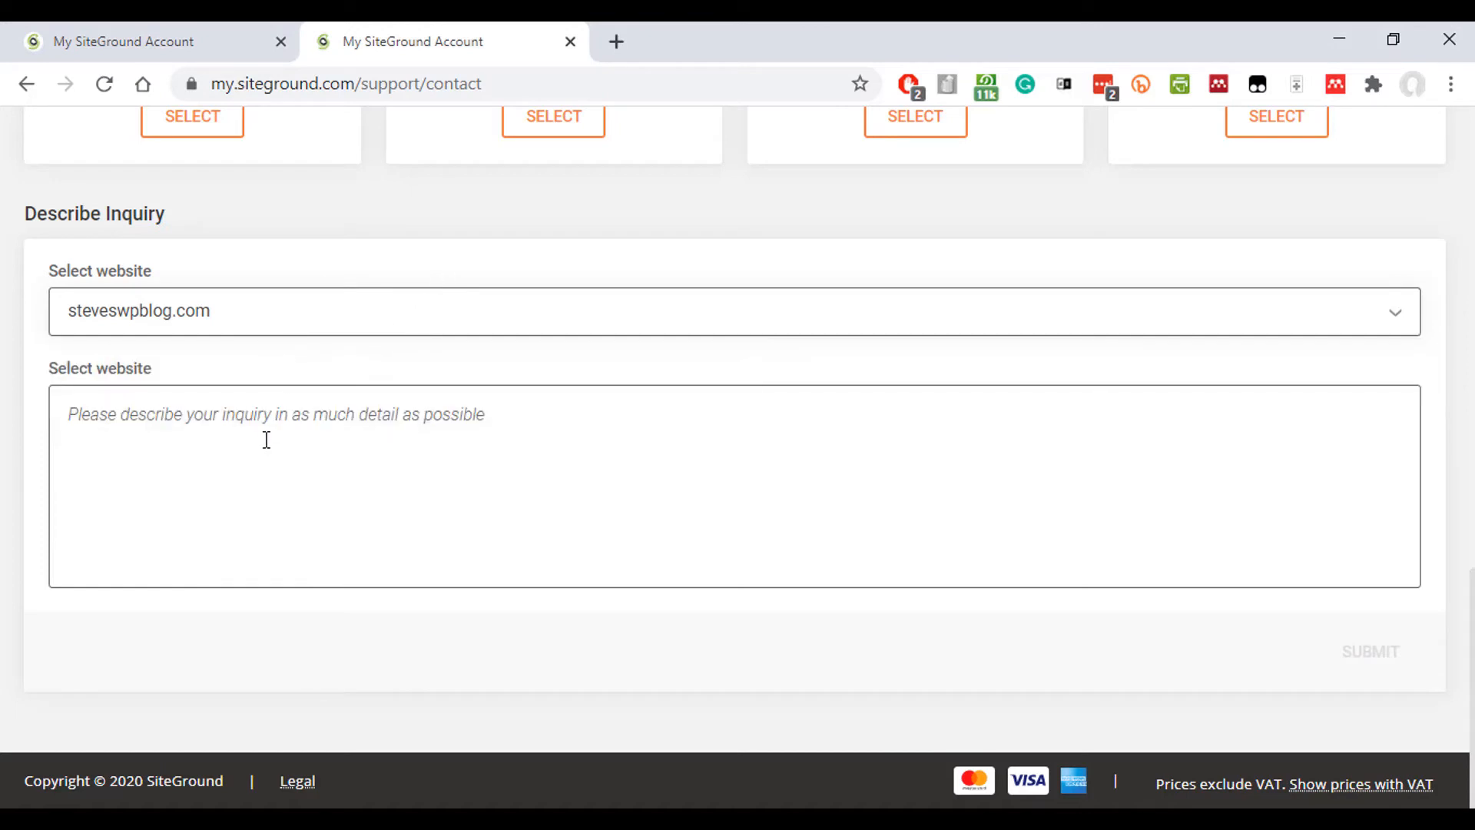
{"action": "type", "text": "My website is down."}
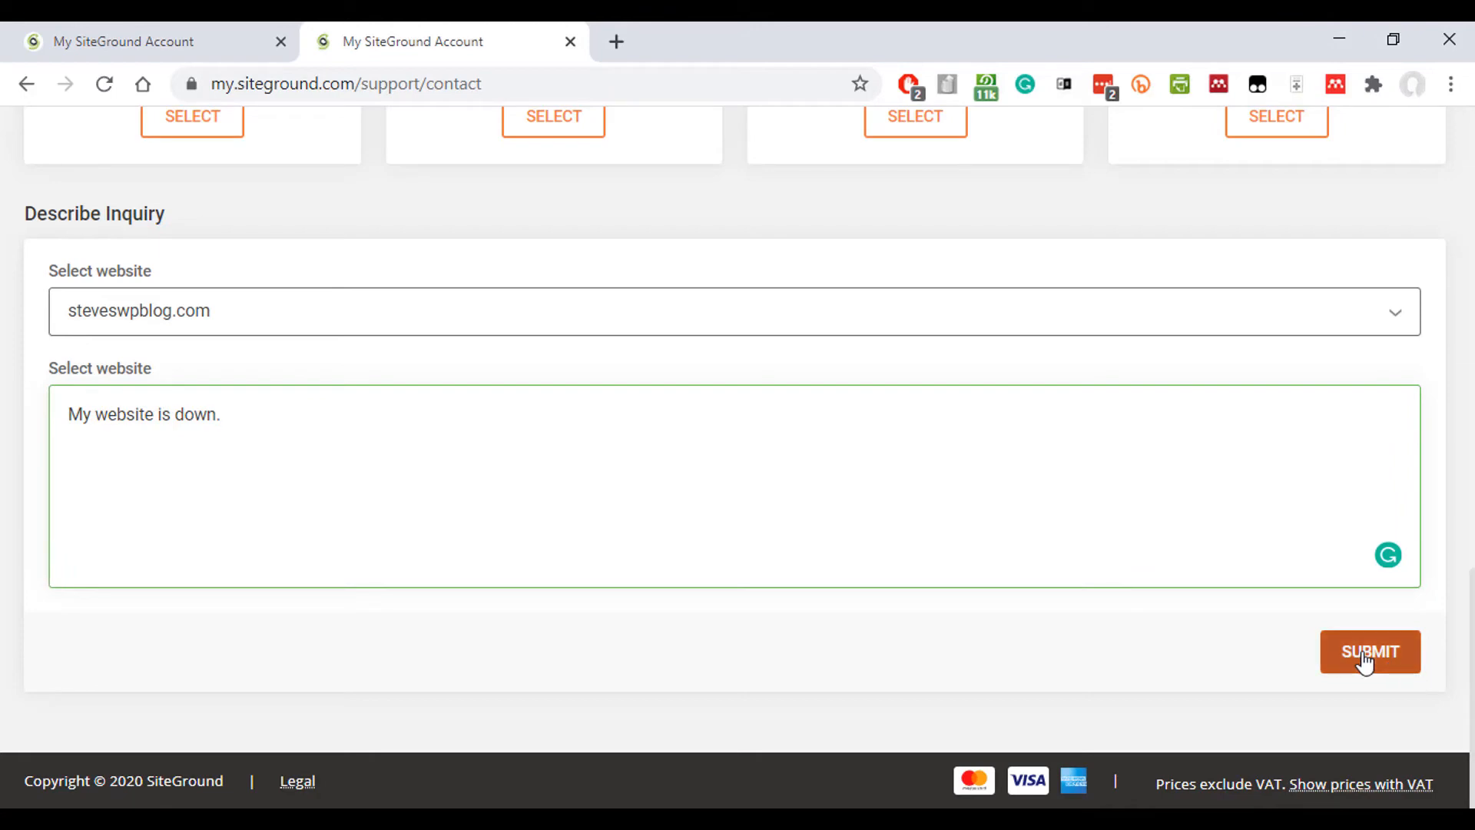
{"action": "left_click", "coordinate": [1370, 650]}
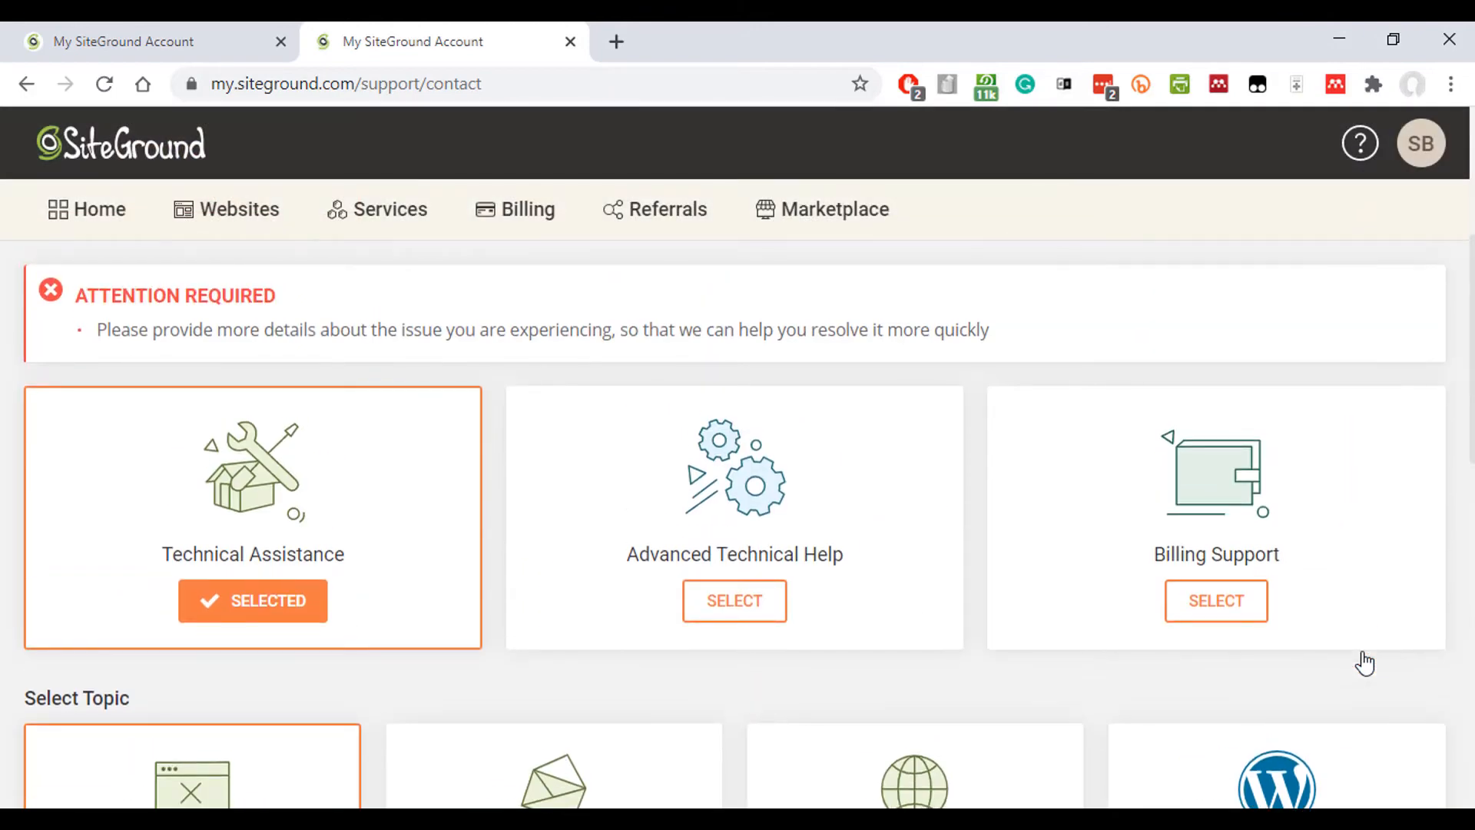
{"action": "mouse_move", "coordinate": [1317, 649]}
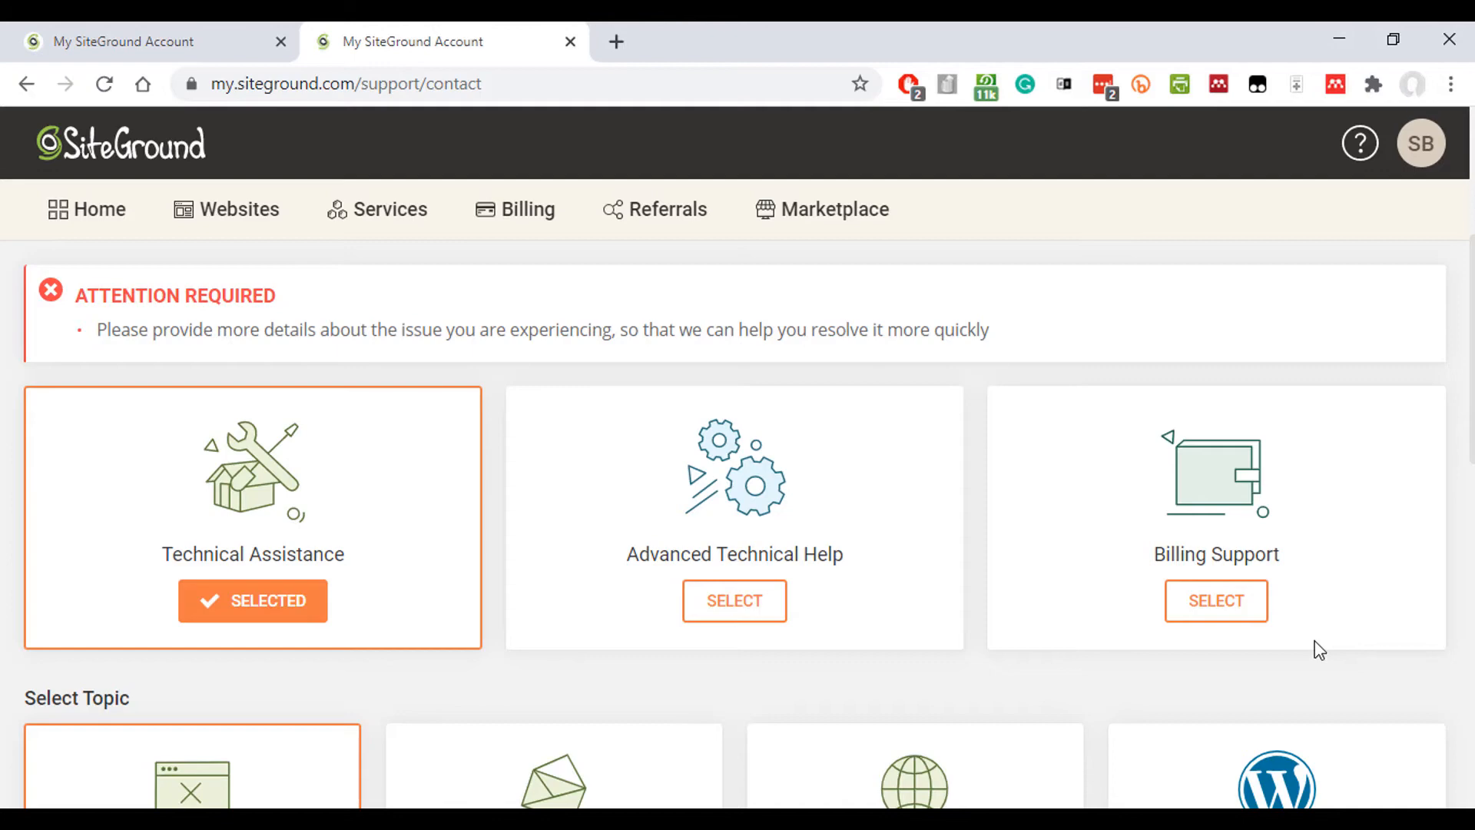
{"action": "scroll", "scroll_direction": "down", "scroll_amount": 3}
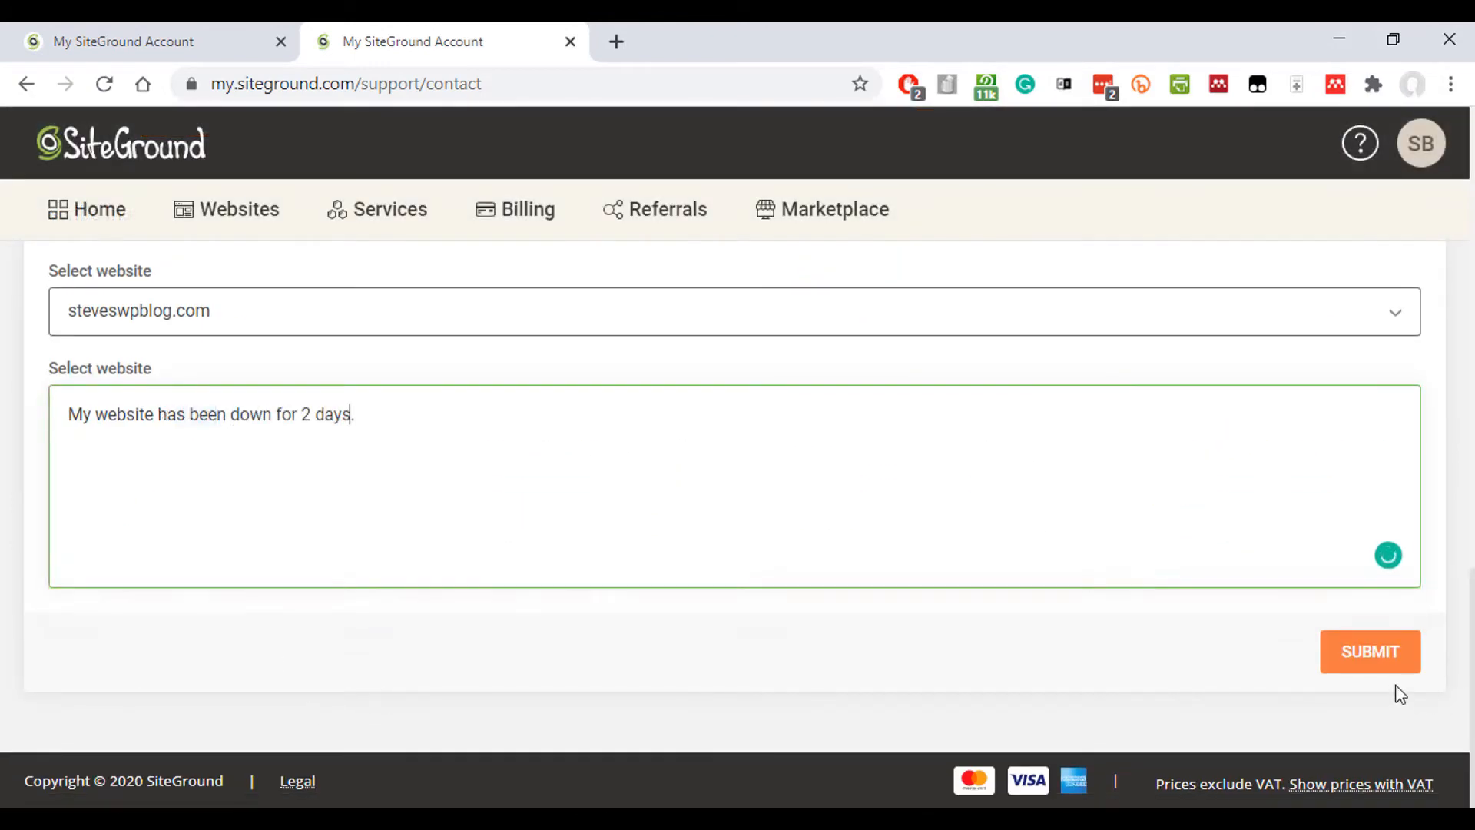
Resubmit the detailed inquiry and start a chat with a support expert.
{"action": "left_click", "coordinate": [1370, 651]}
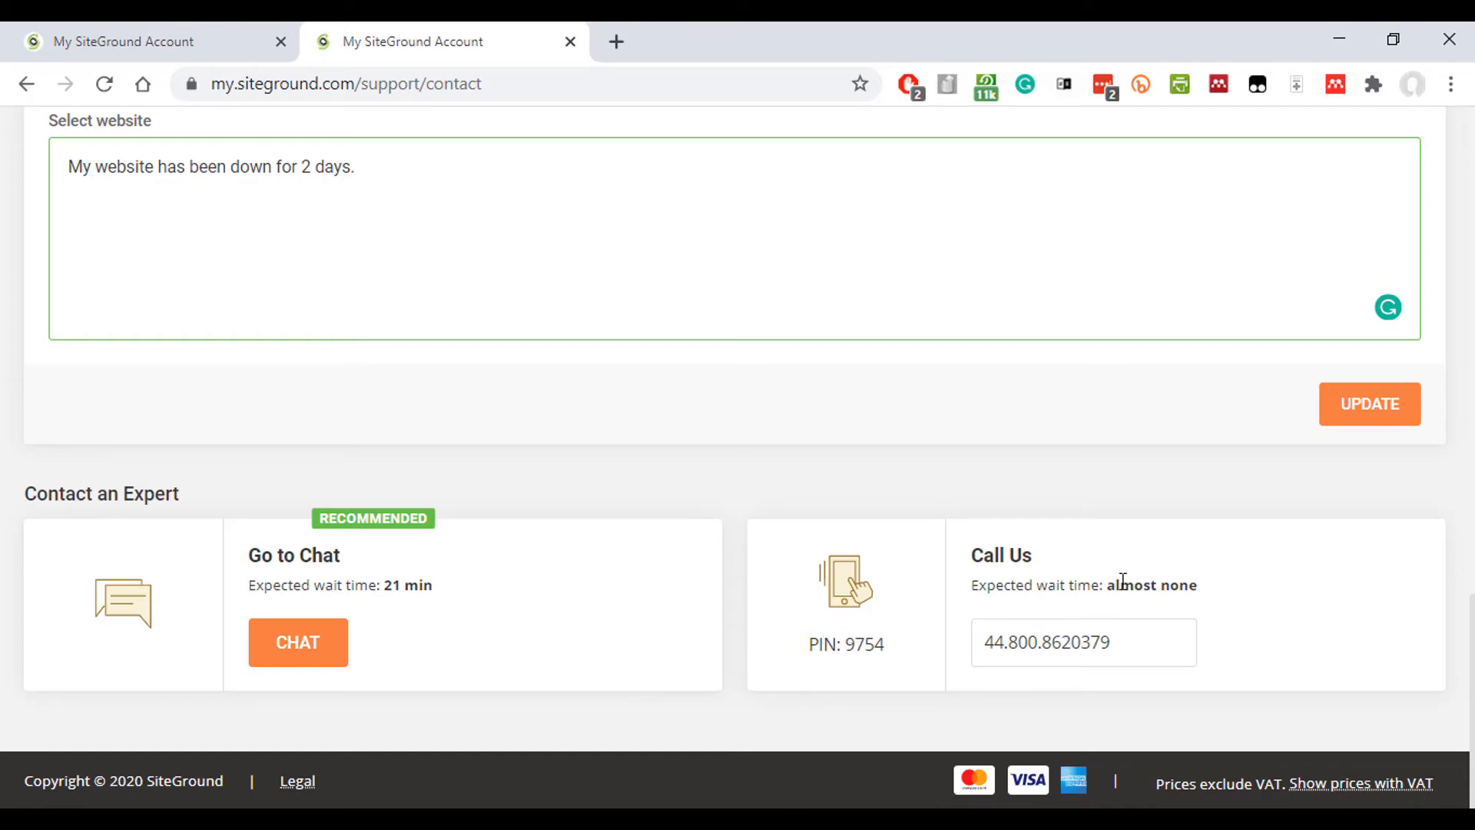
{"action": "mouse_move", "coordinate": [270, 647]}
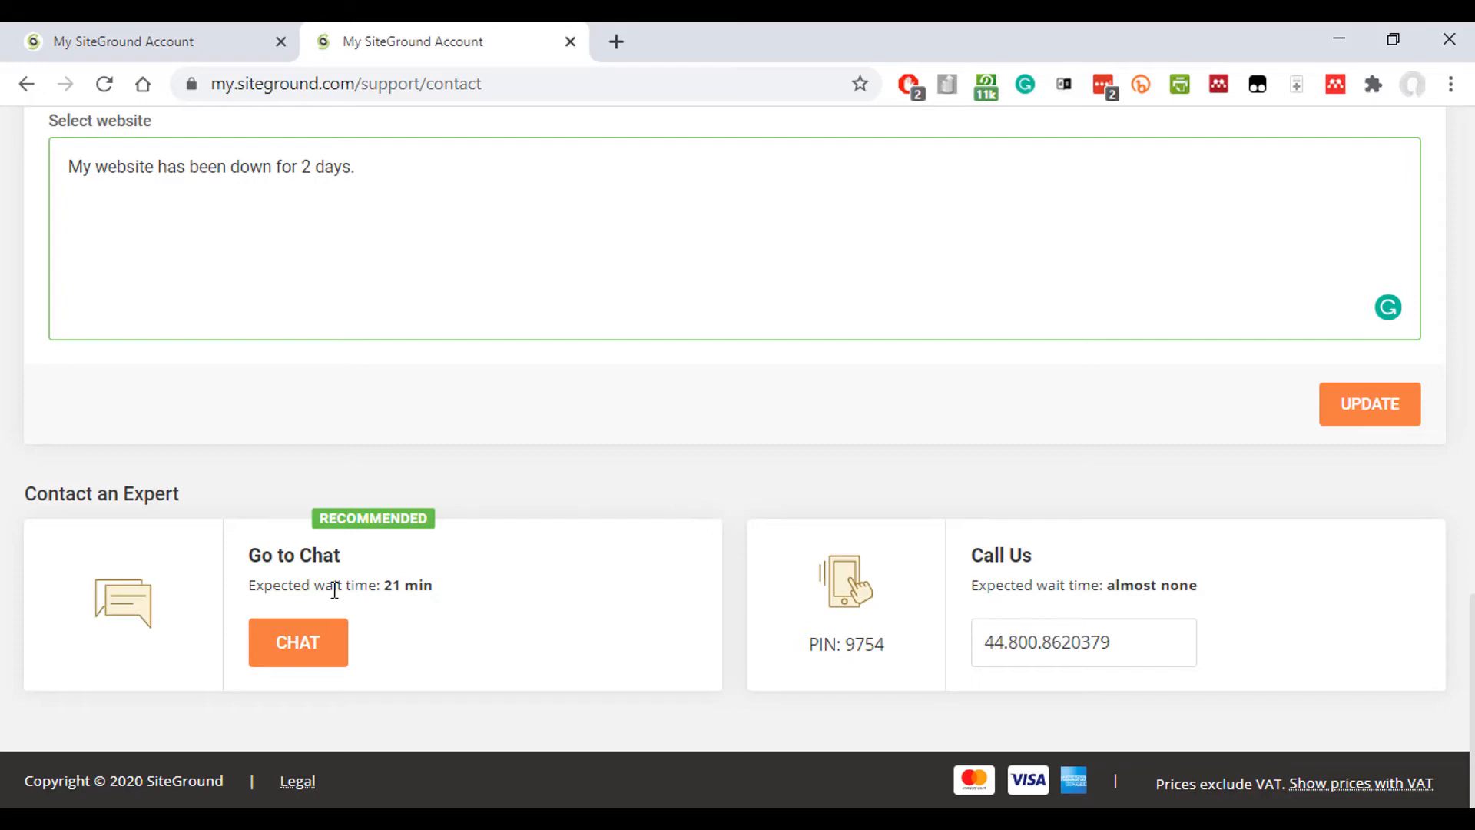
{"action": "mouse_move", "coordinate": [370, 591]}
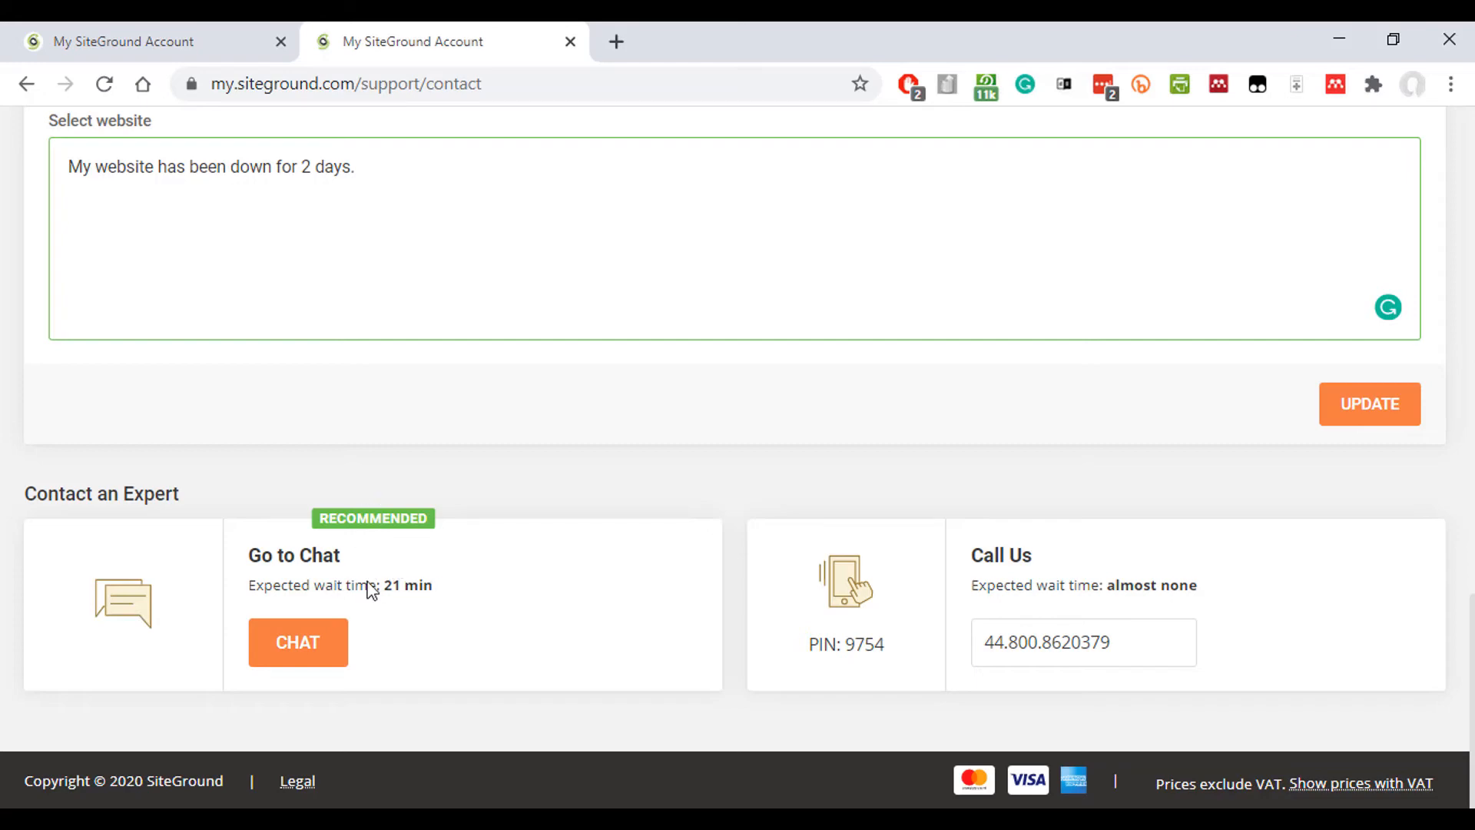
{"action": "left_click", "coordinate": [297, 643]}
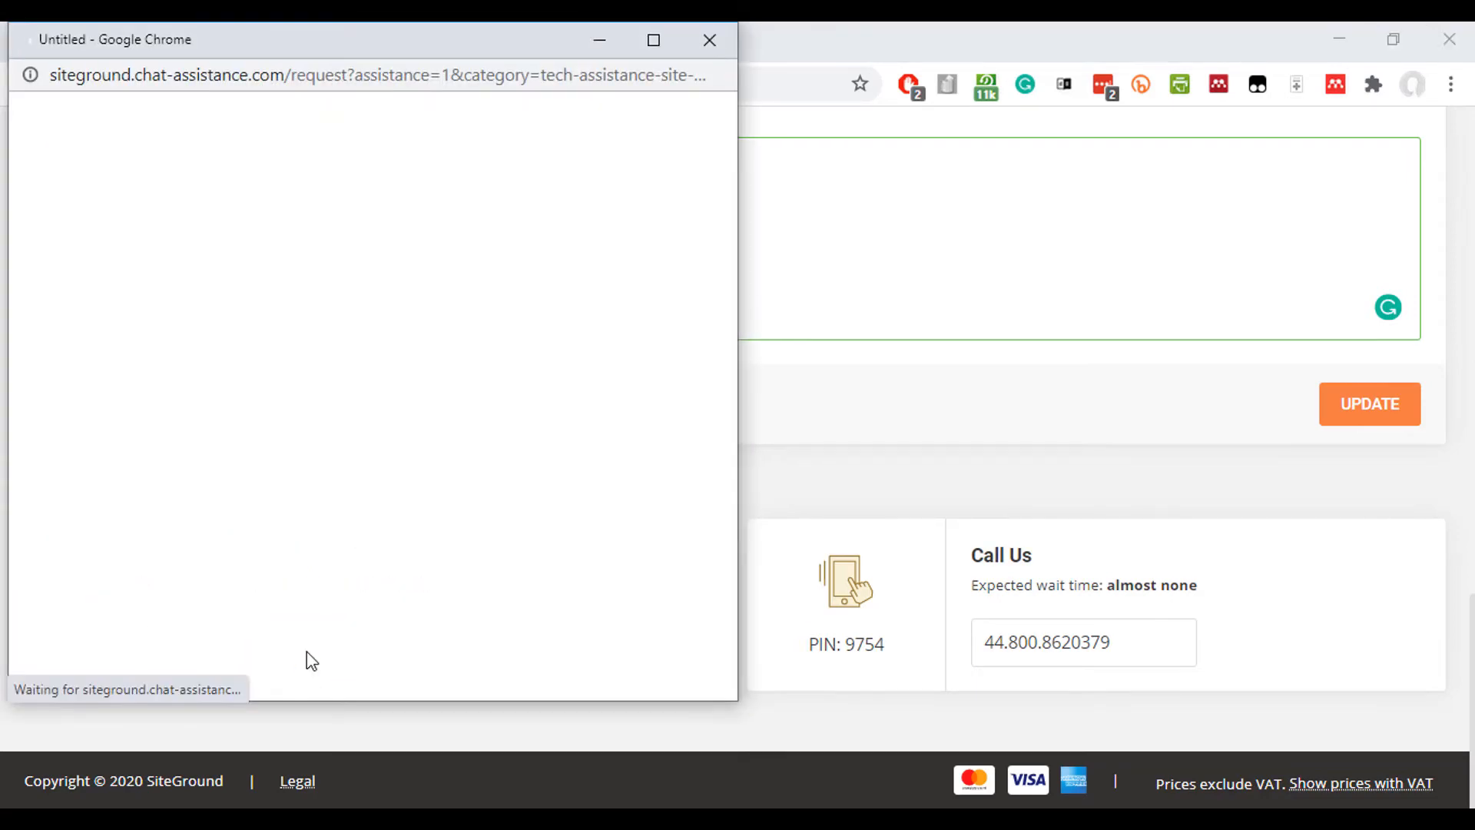